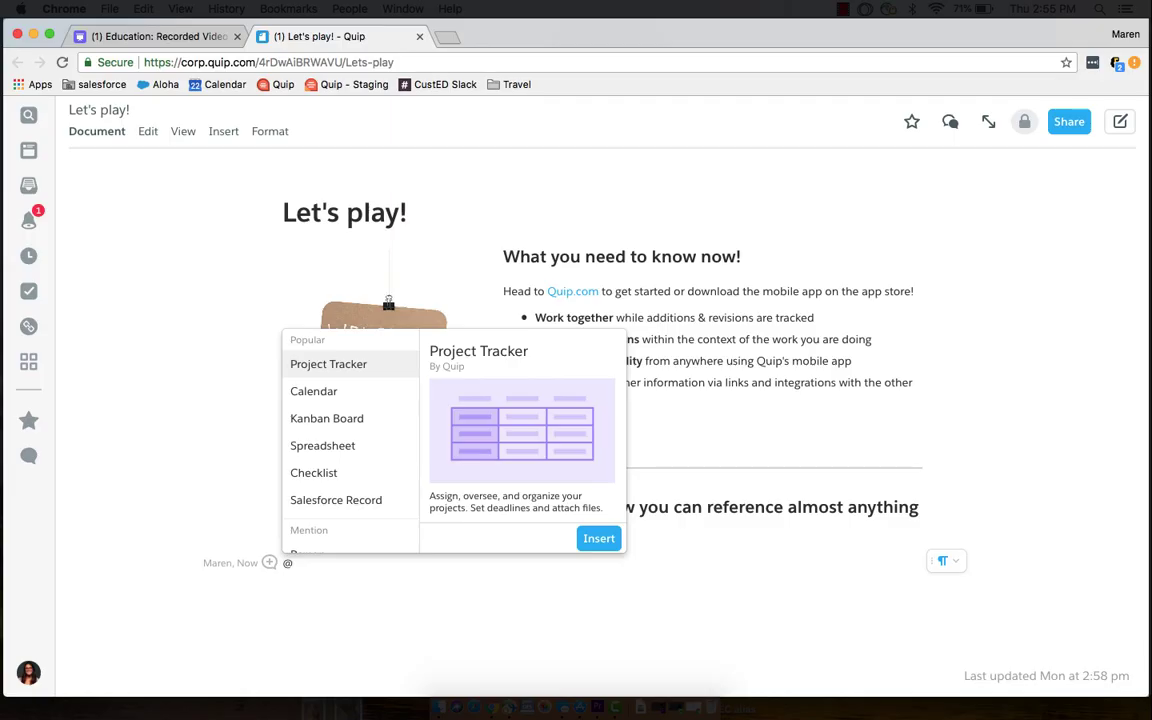
pyautogui.write('sue')
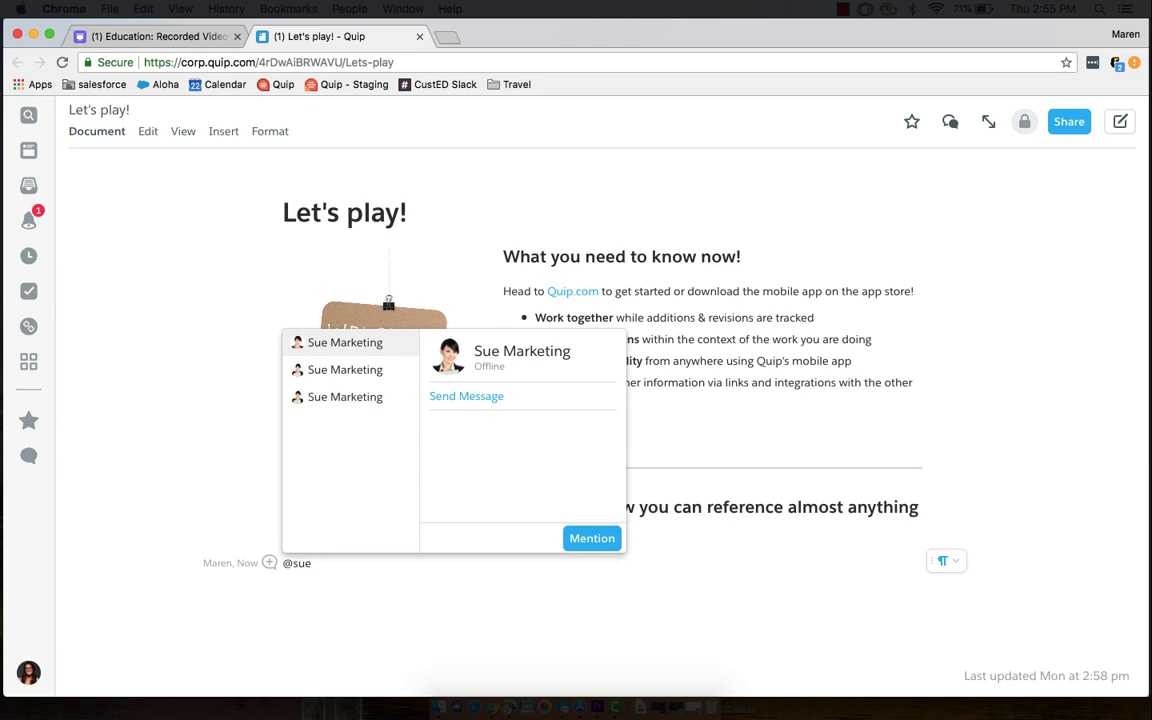
pyautogui.click(592, 538)
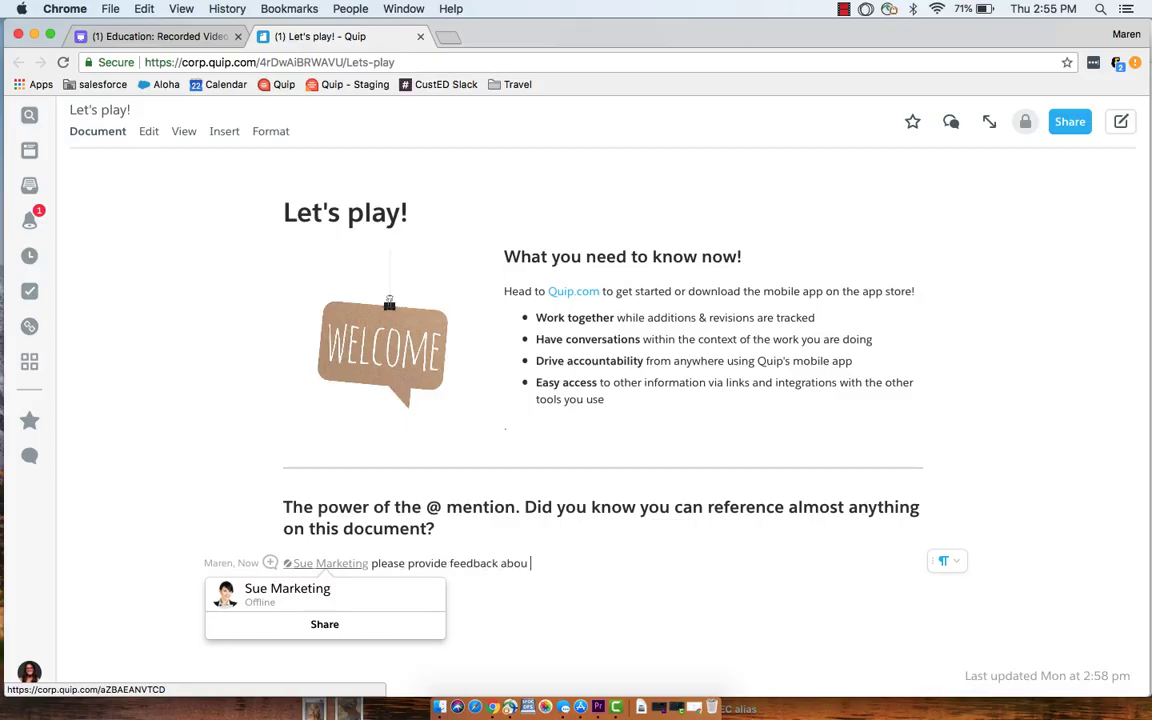
pyautogui.write('t this project')
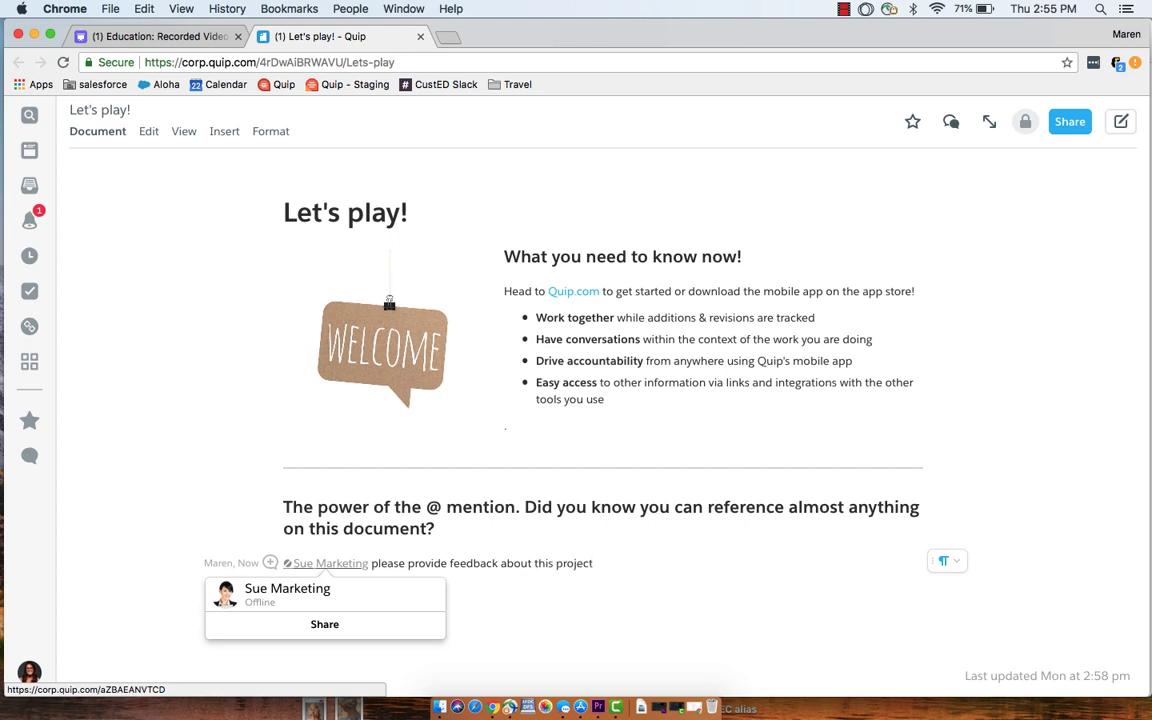
pyautogui.write('by @')
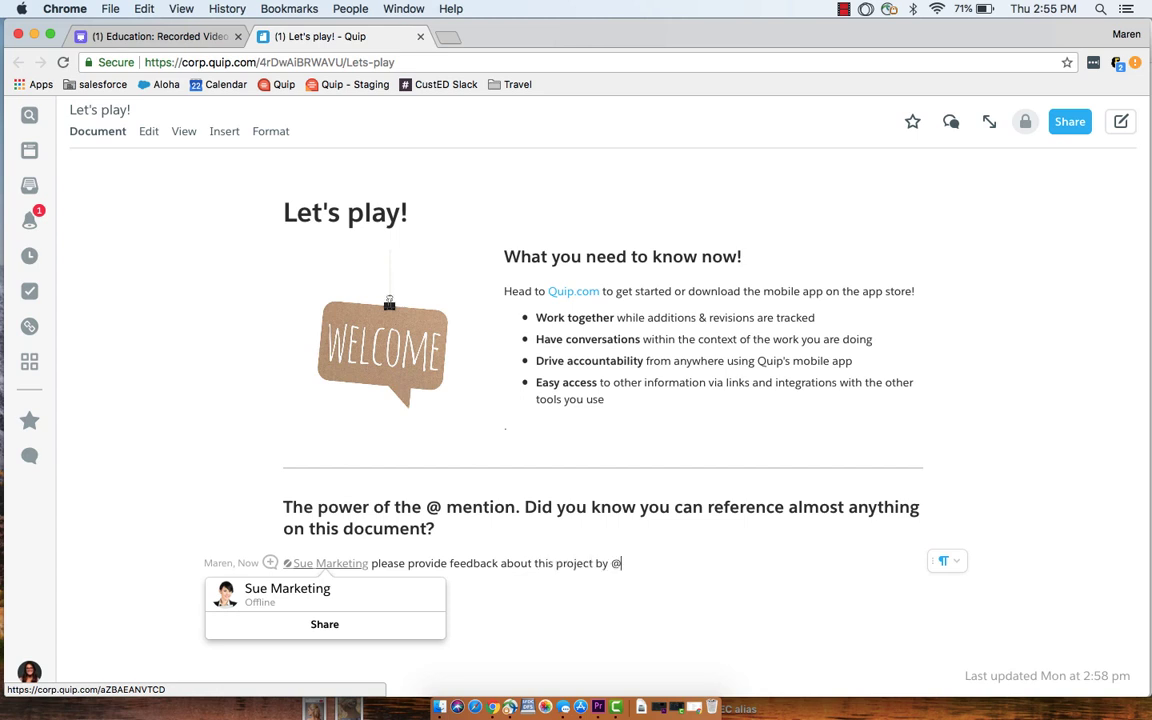
pyautogui.write('friday')
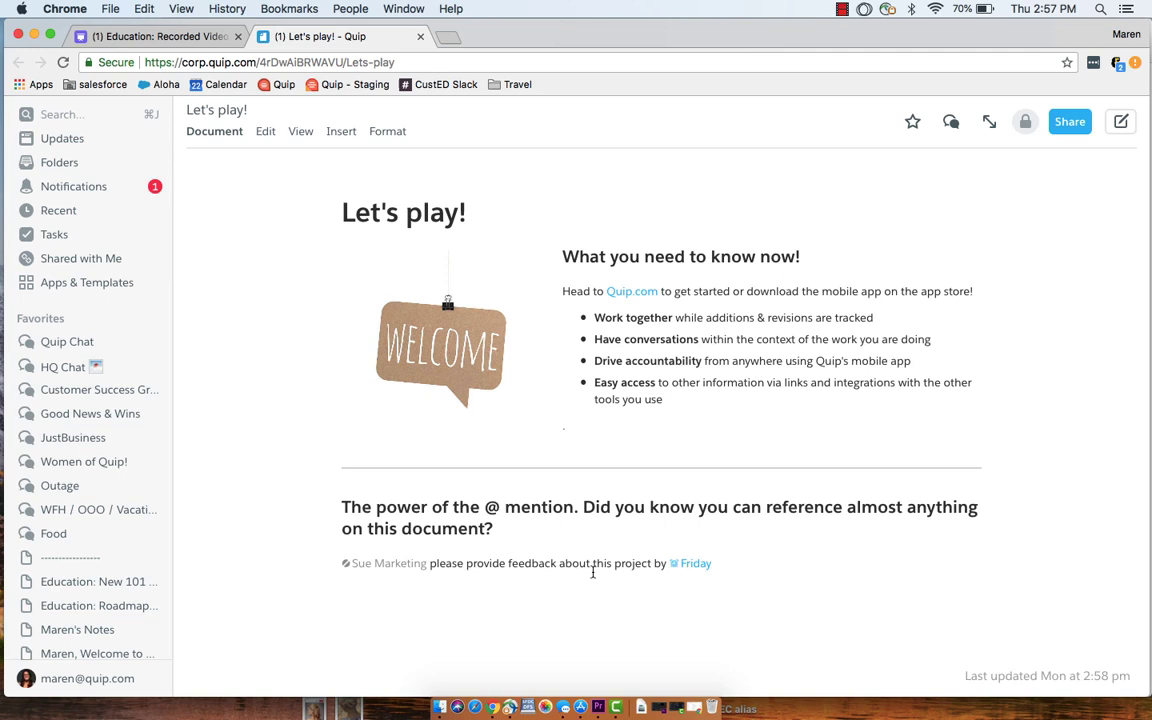
pyautogui.click(60, 162)
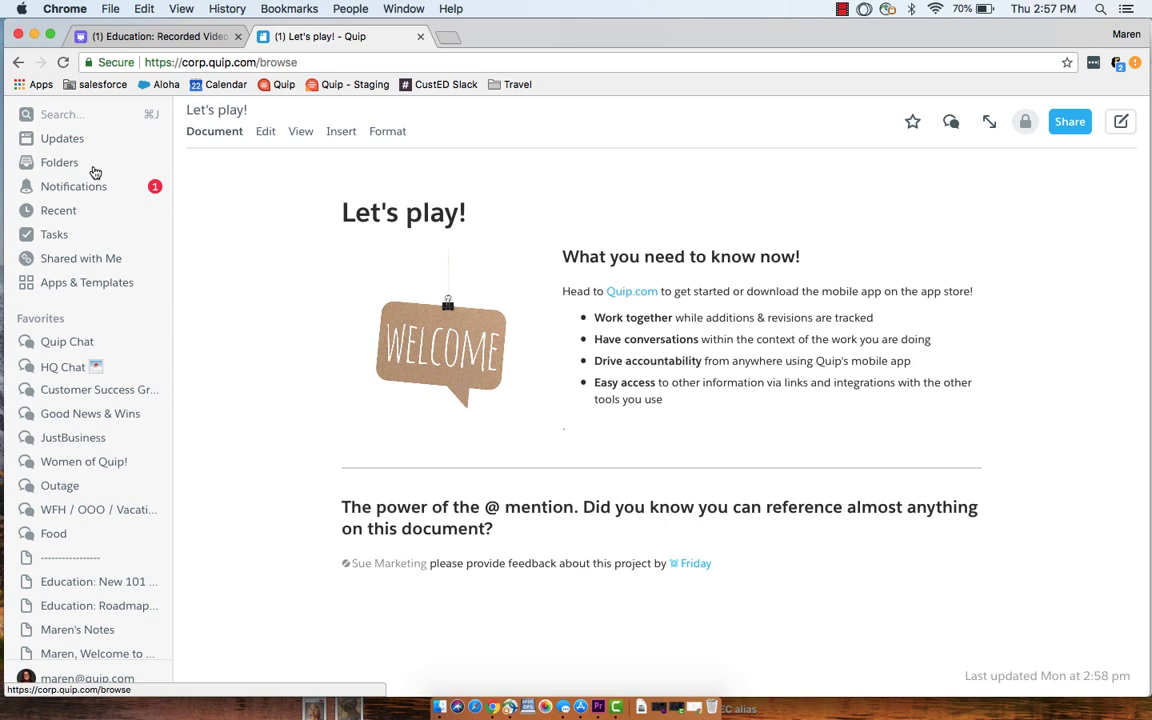
pyautogui.click(60, 162)
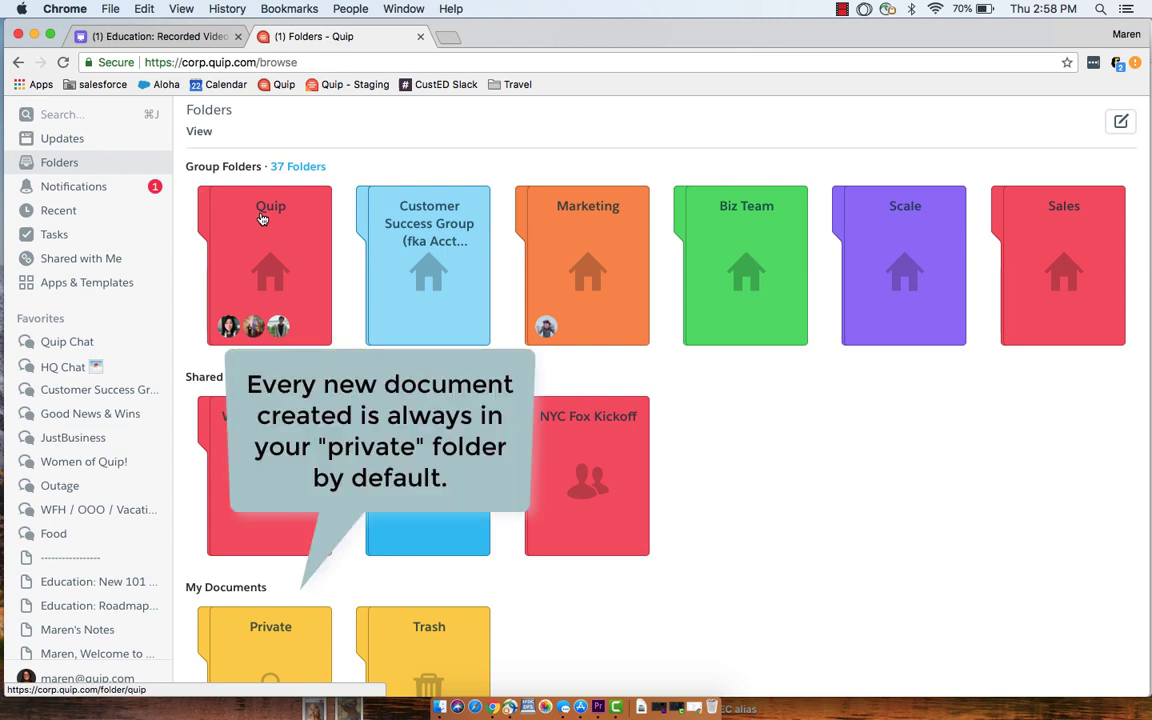
pyautogui.scroll(-3)
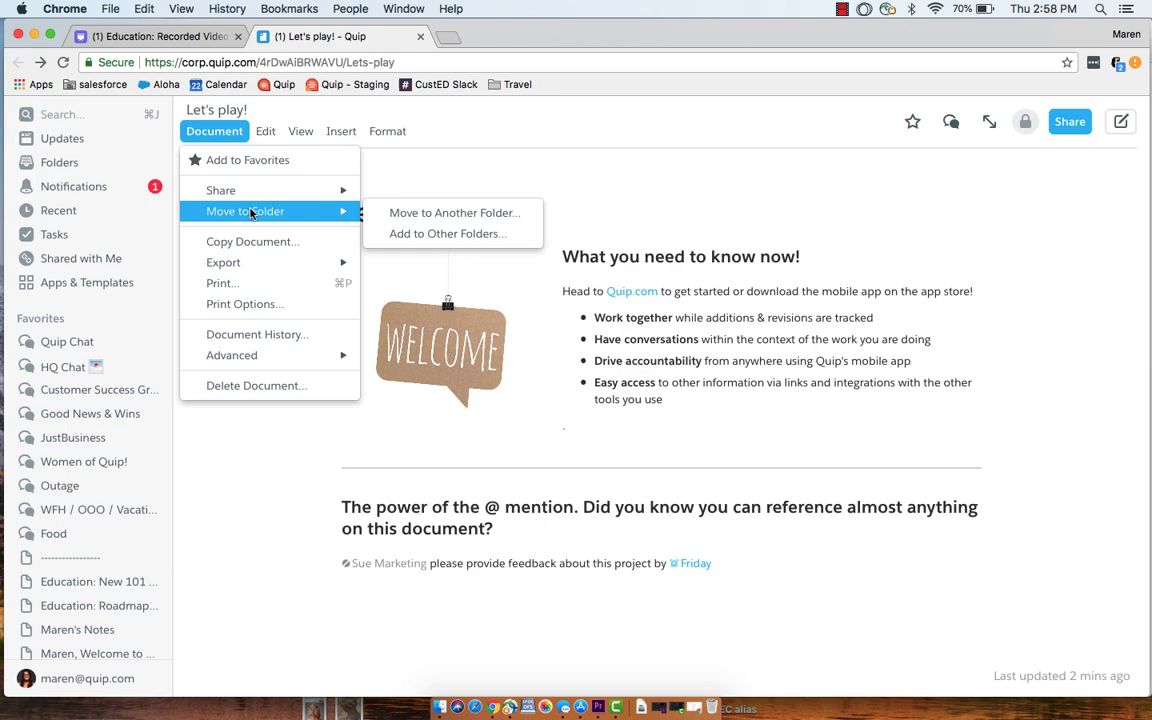
pyautogui.click(454, 212)
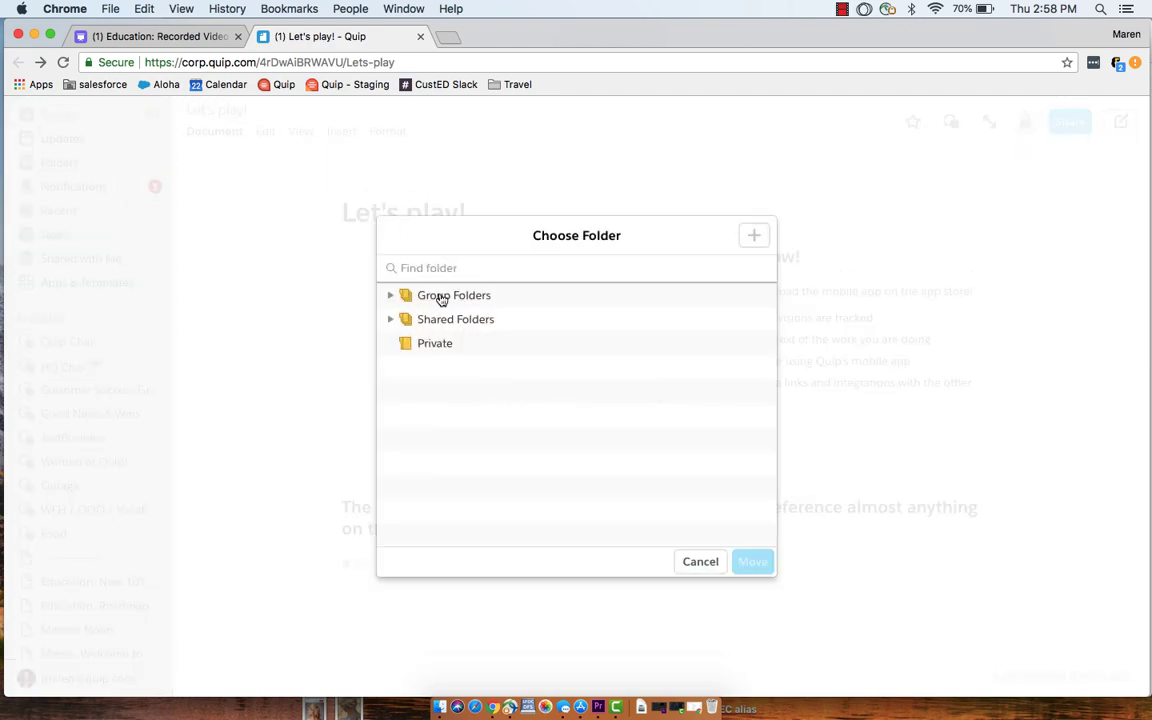
pyautogui.click(700, 560)
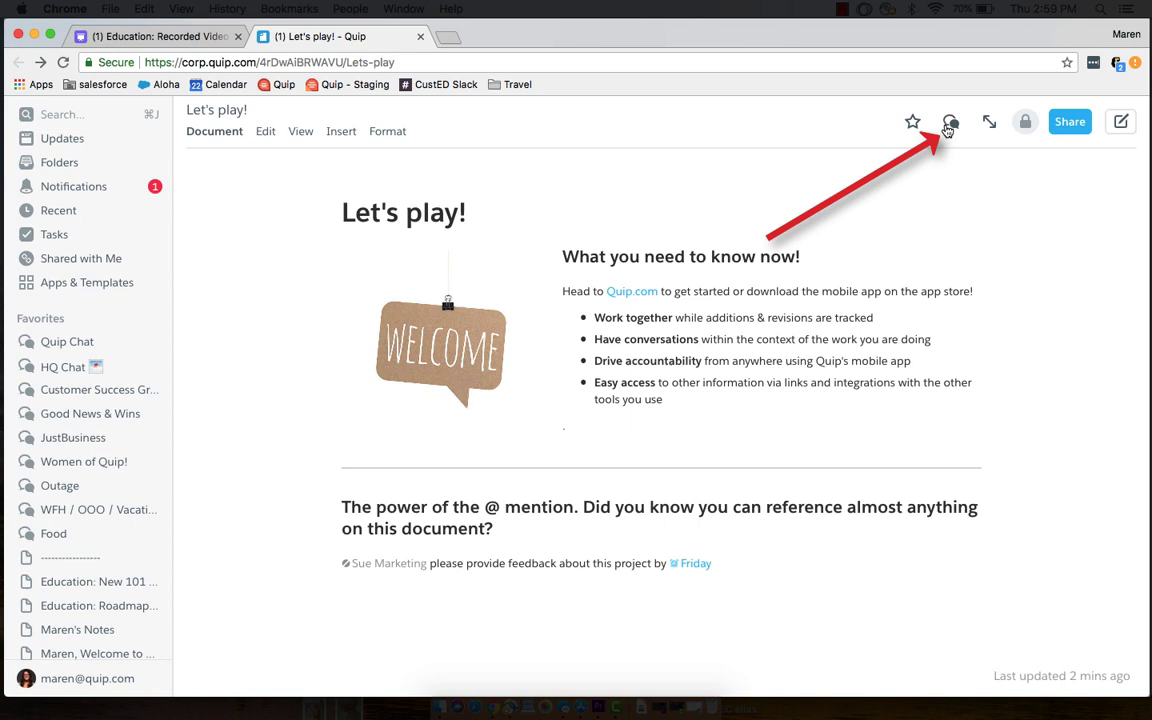
pyautogui.moveTo(948, 122)
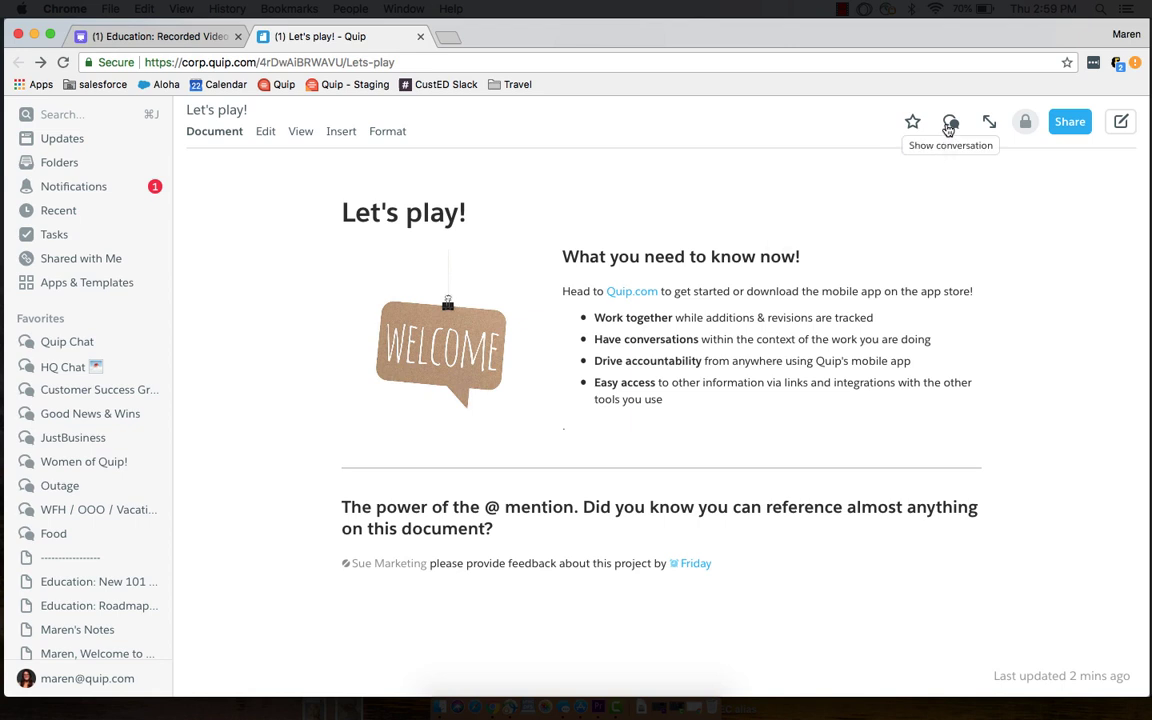
pyautogui.click(948, 122)
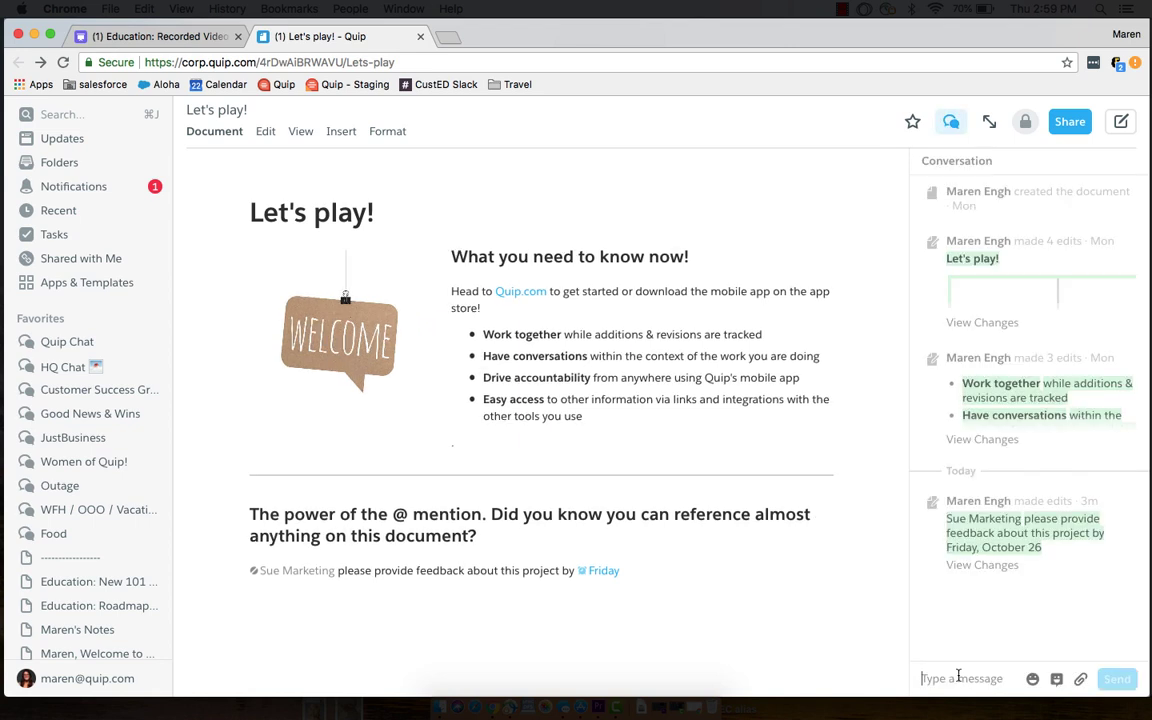
pyautogui.write('@')
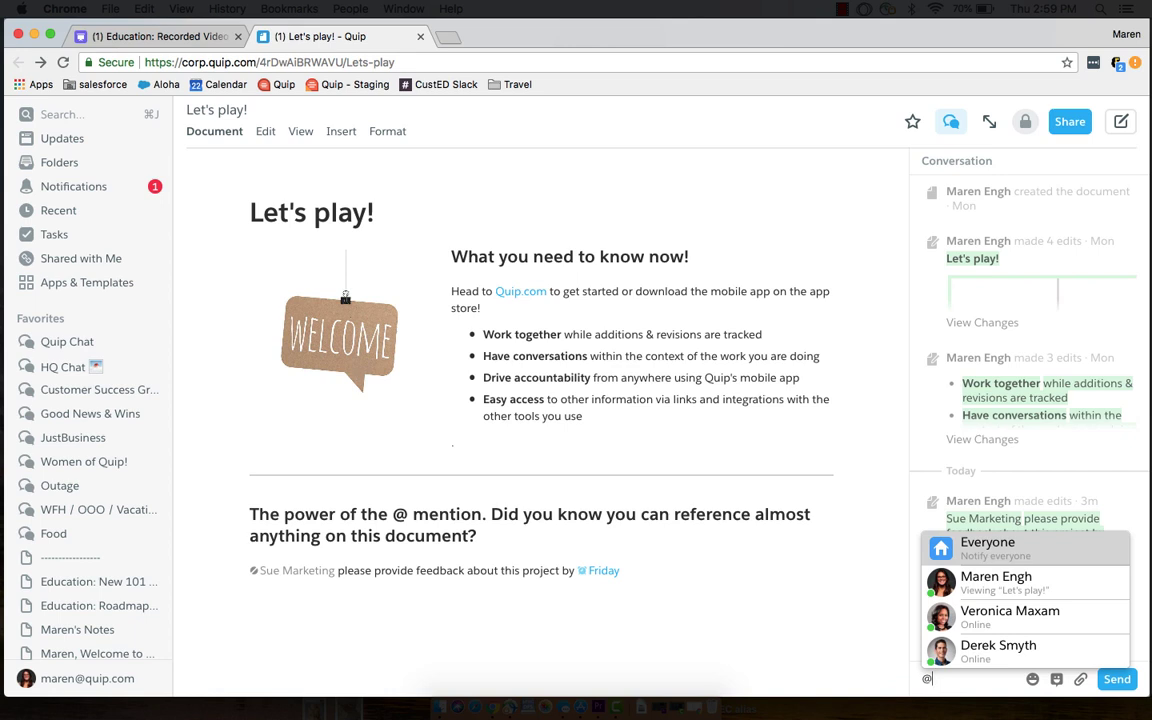
pyautogui.write('sure')
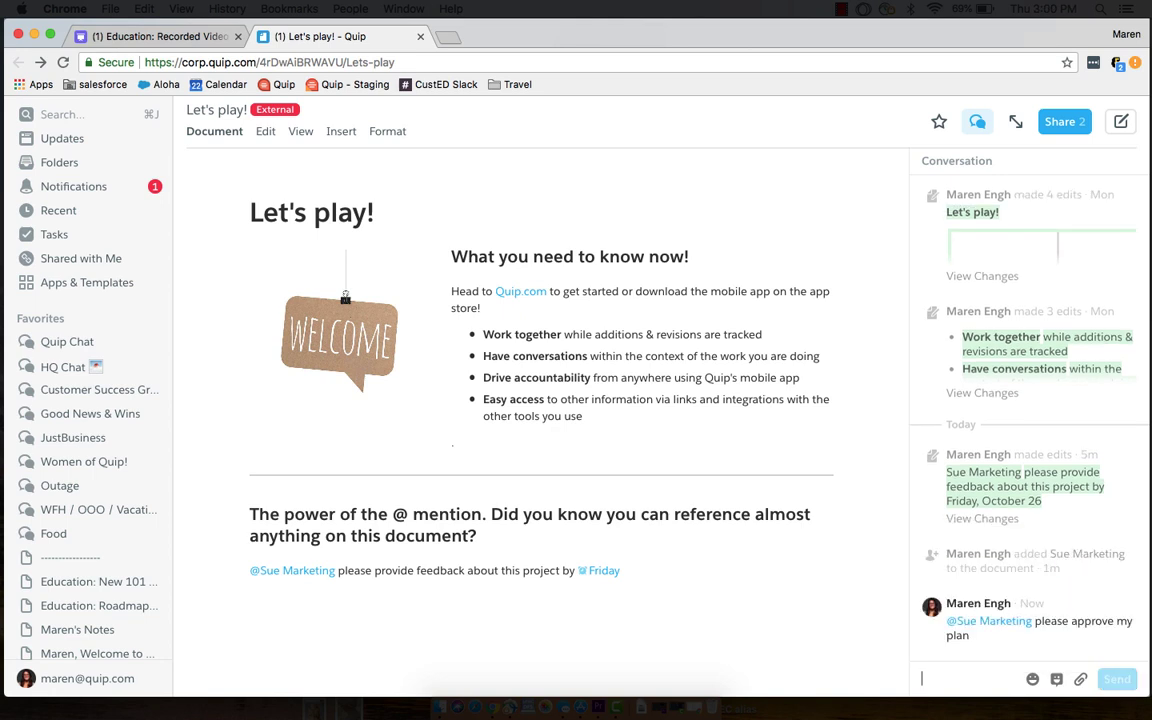
pyautogui.click(976, 122)
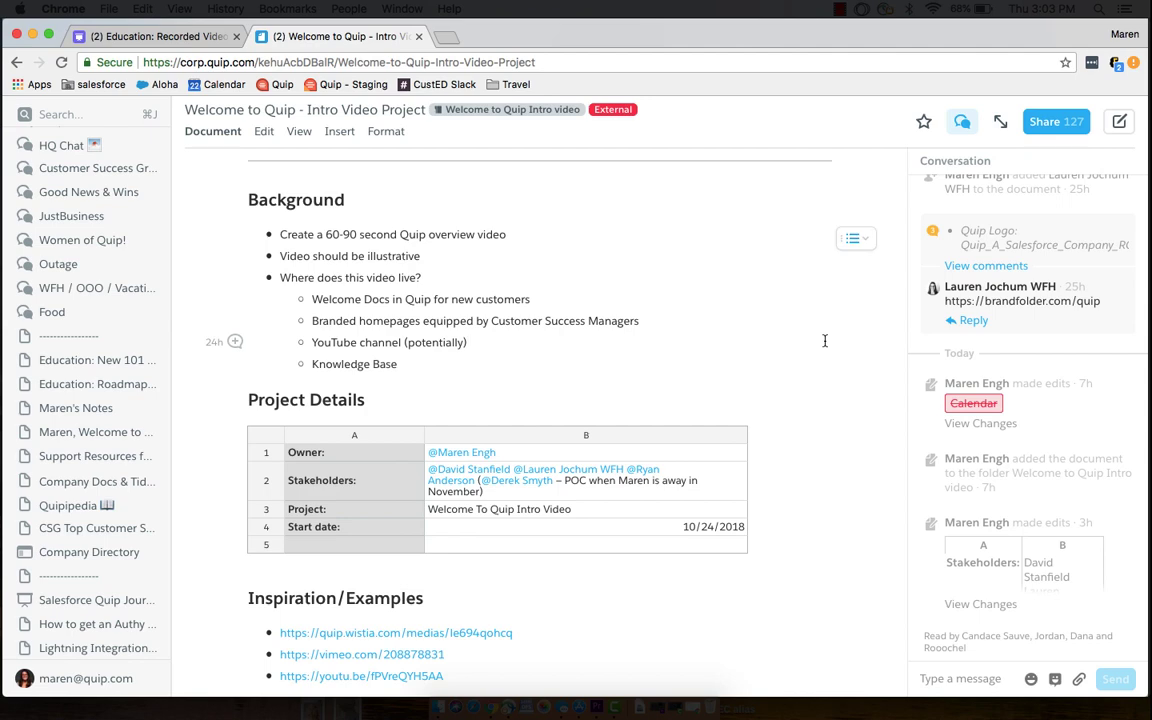
pyautogui.moveTo(372, 248)
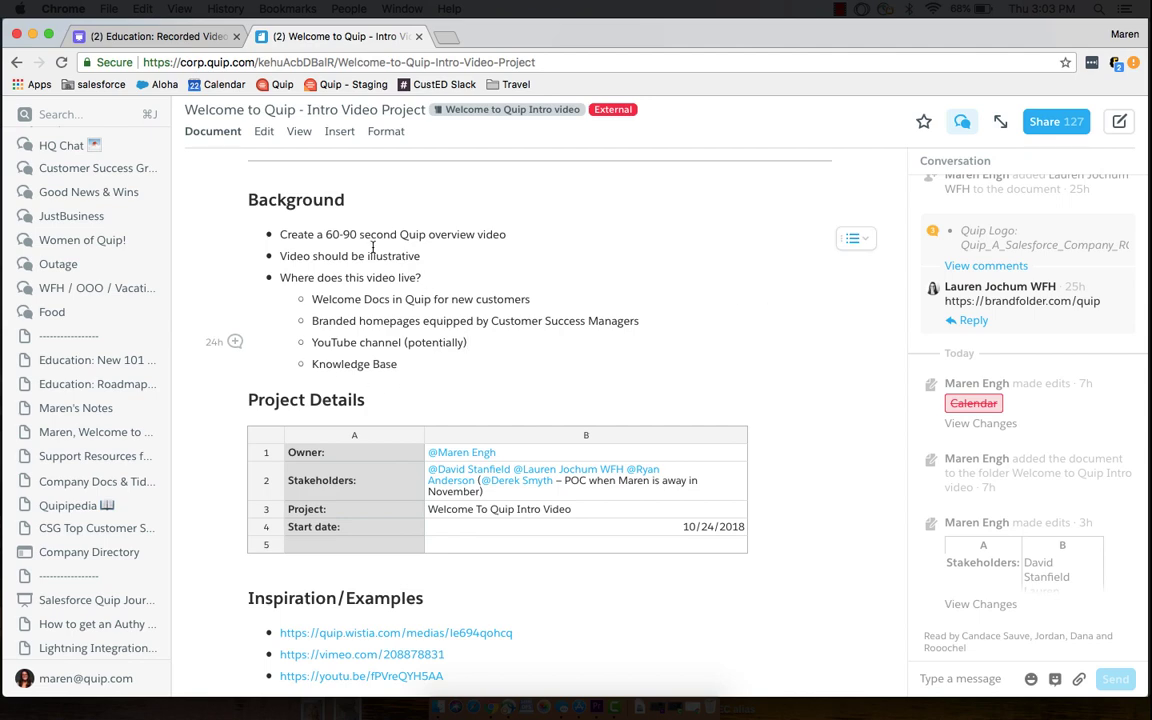
pyautogui.scroll(-3)
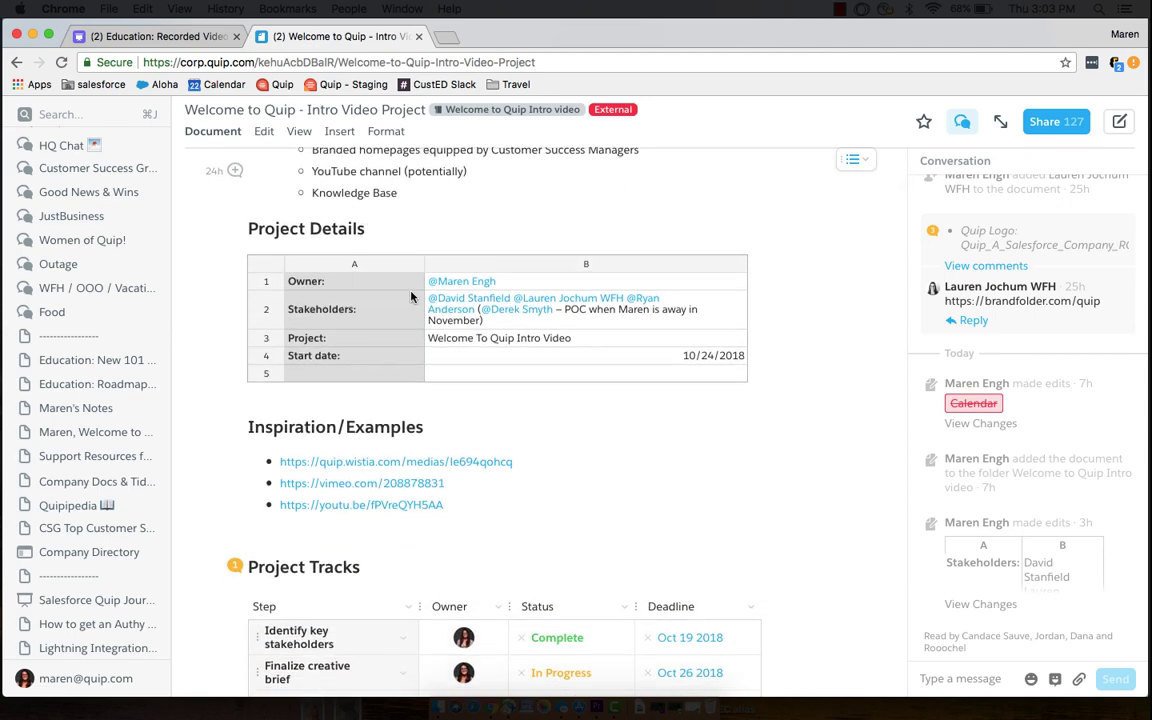
pyautogui.scroll(-3)
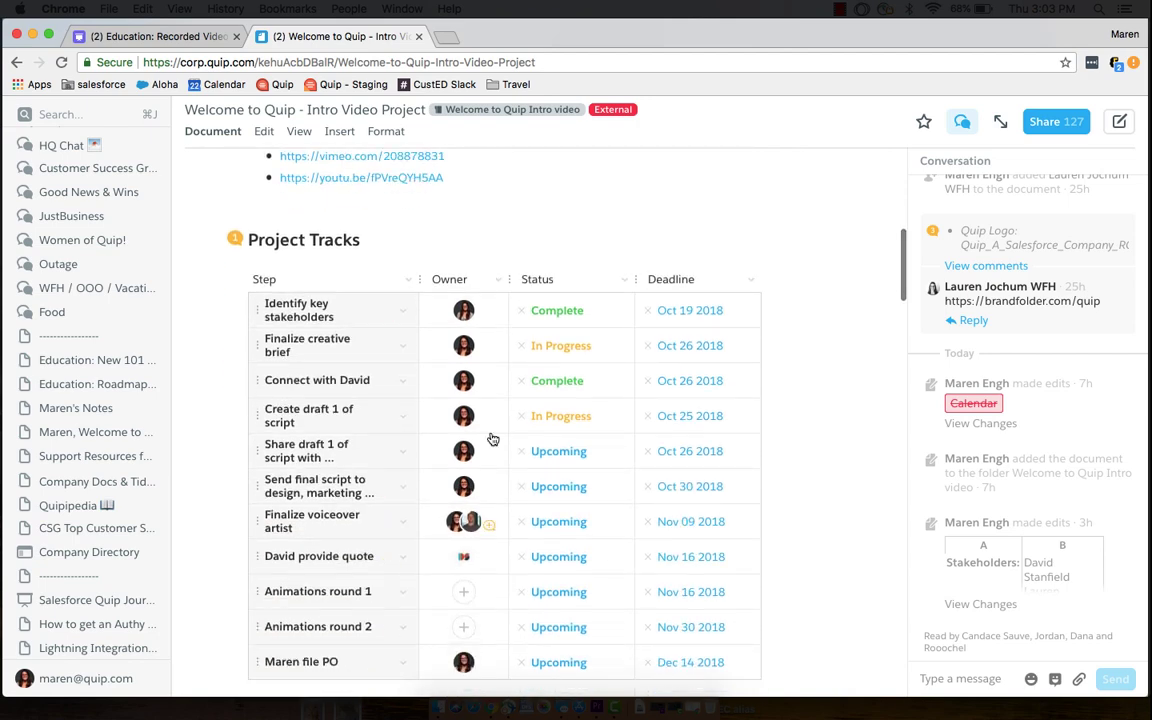
pyautogui.moveTo(448, 364)
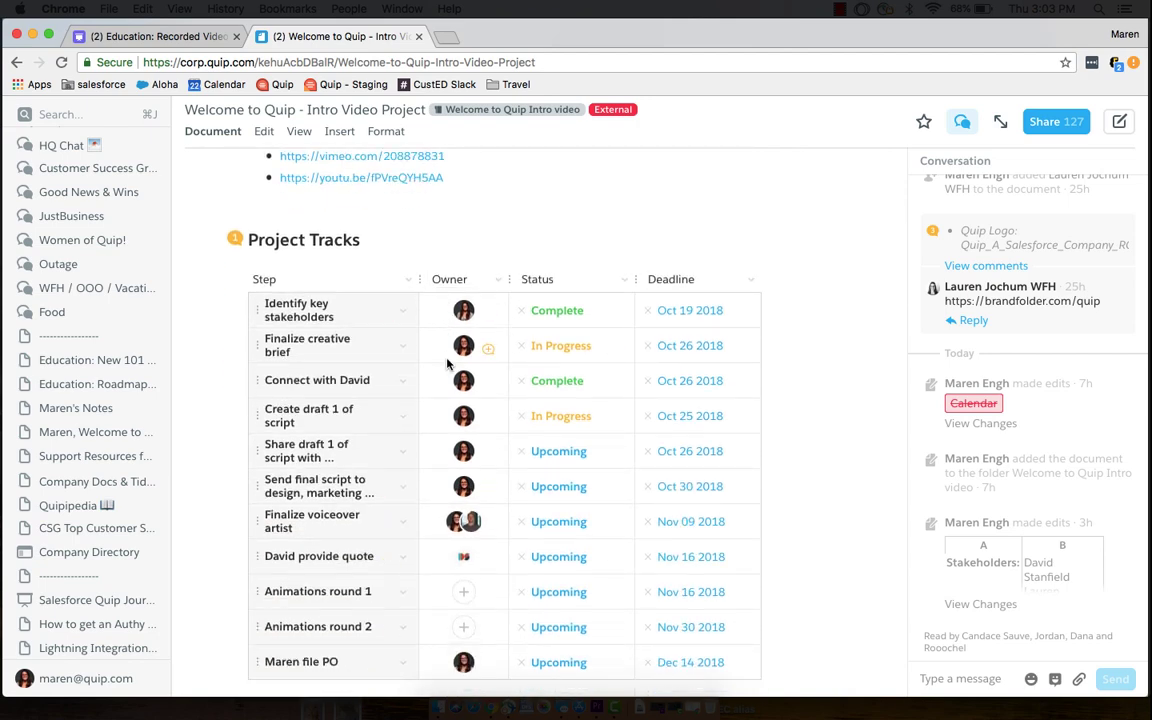
pyautogui.moveTo(558, 476)
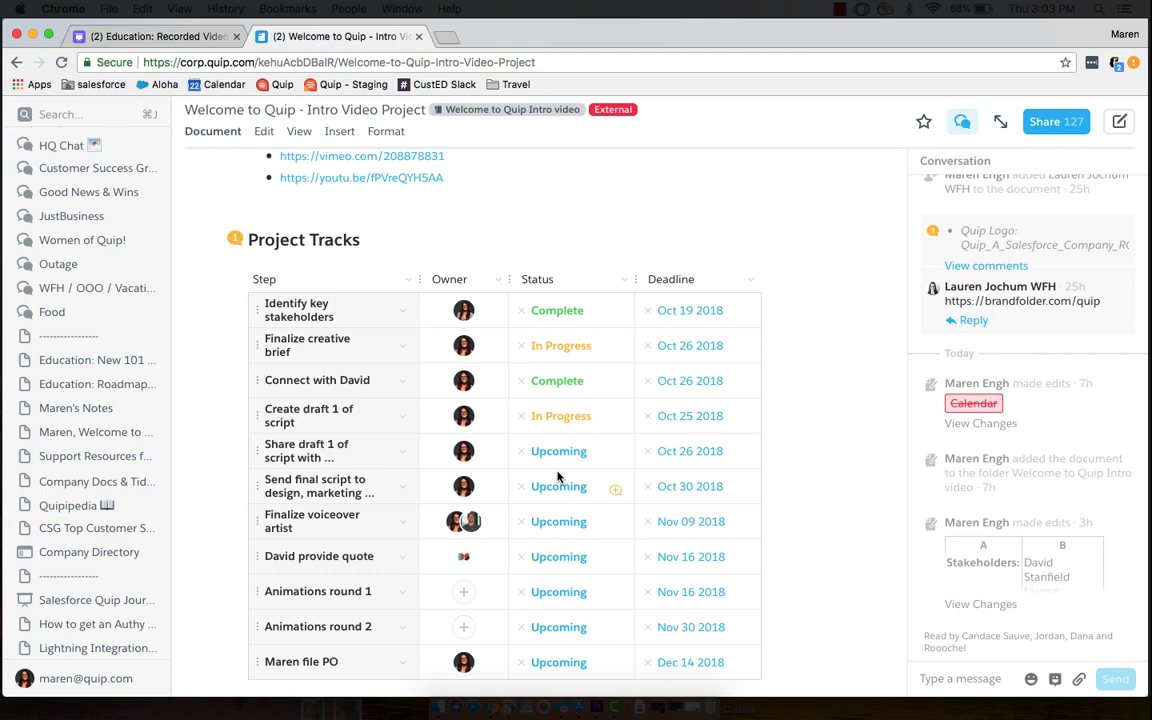
pyautogui.moveTo(832, 484)
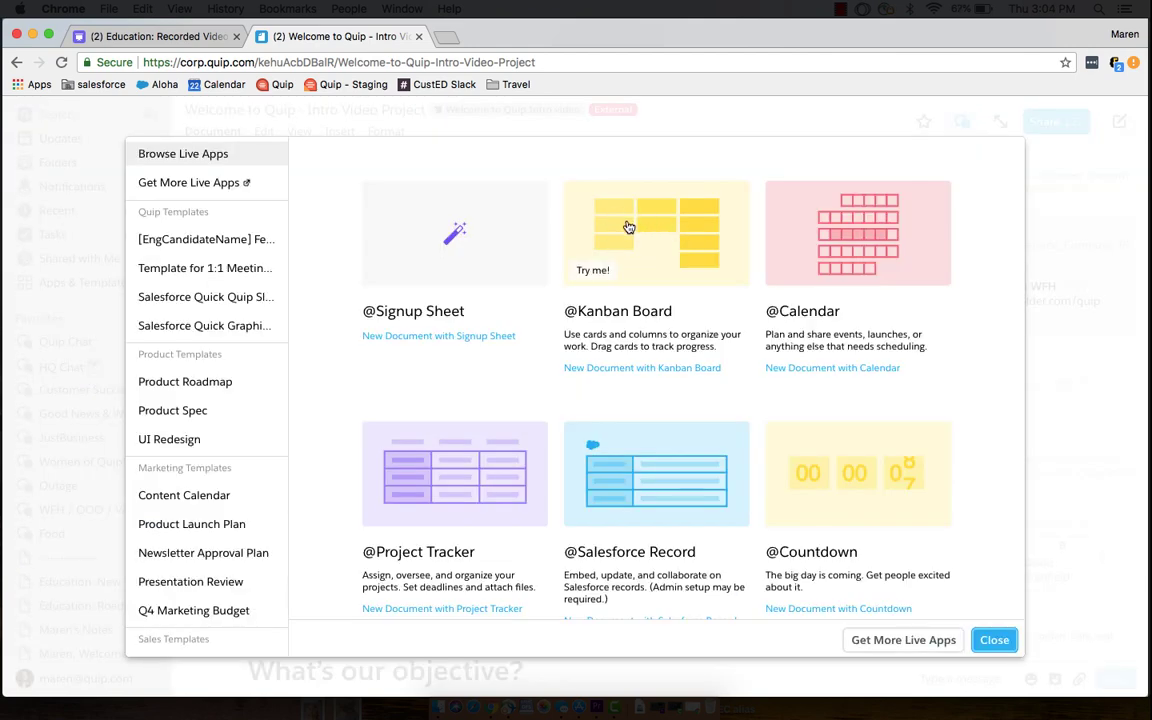
# Scroll the Live Apps gallery down past Project Tracker to Poll, Checklist and Spreadsheet.
pyautogui.scroll(-3)
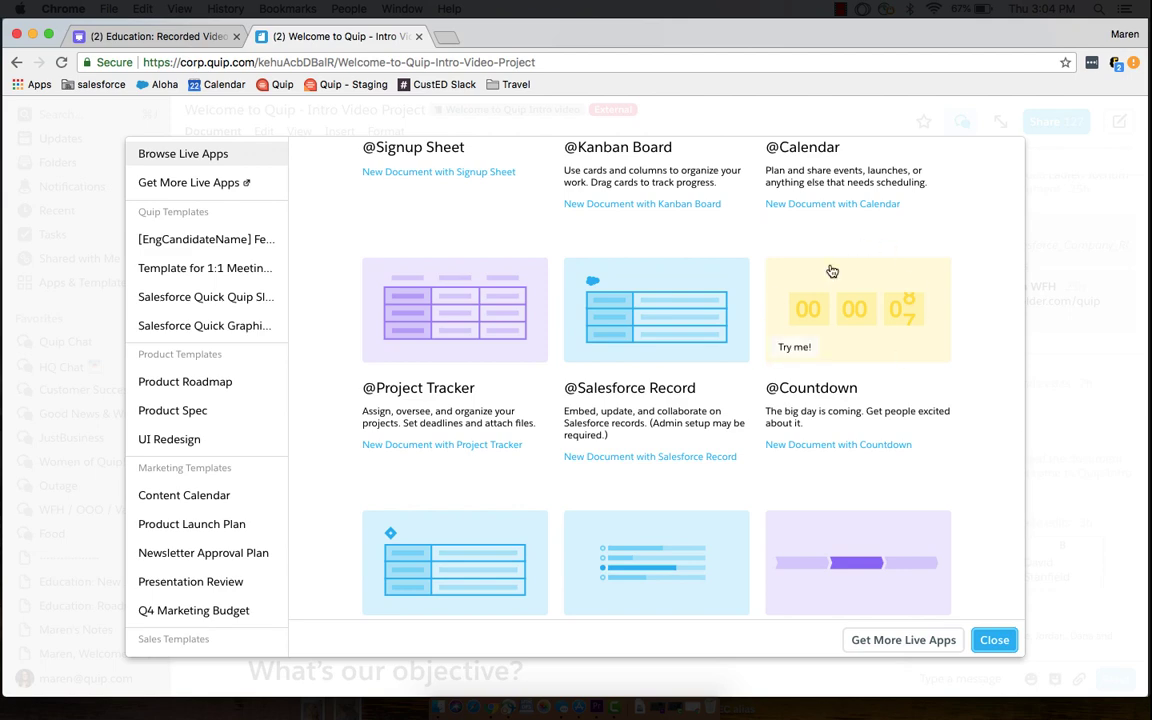
pyautogui.scroll(-3)
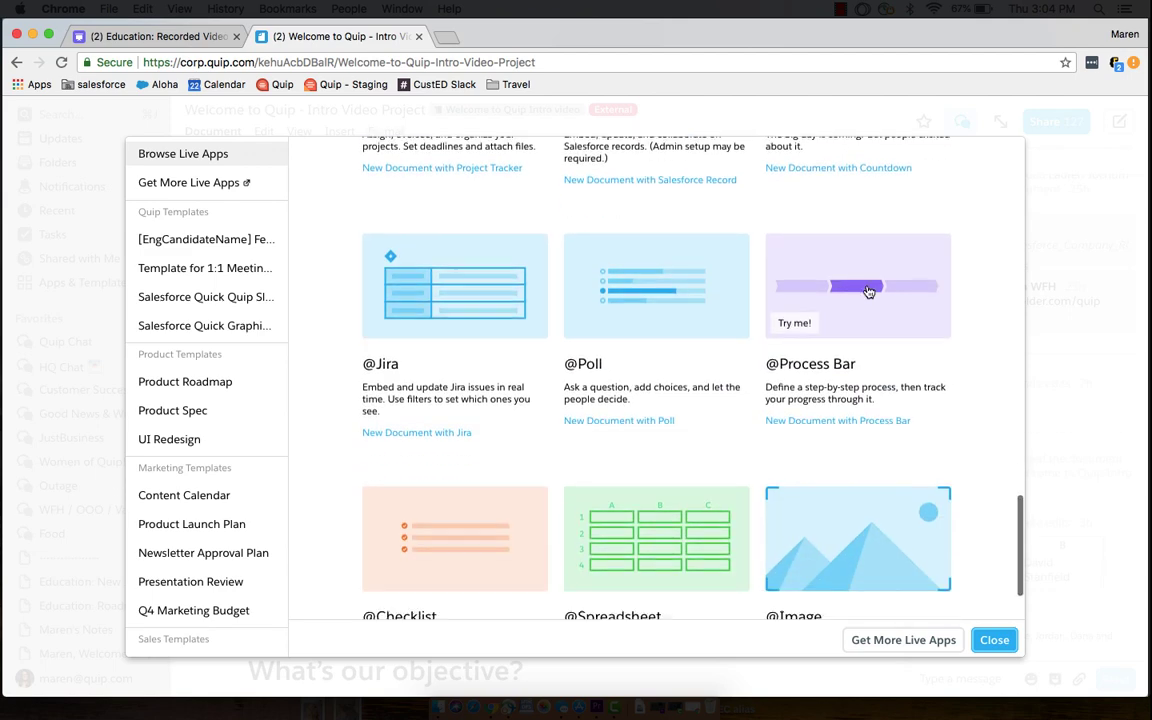
pyautogui.scroll(-3)
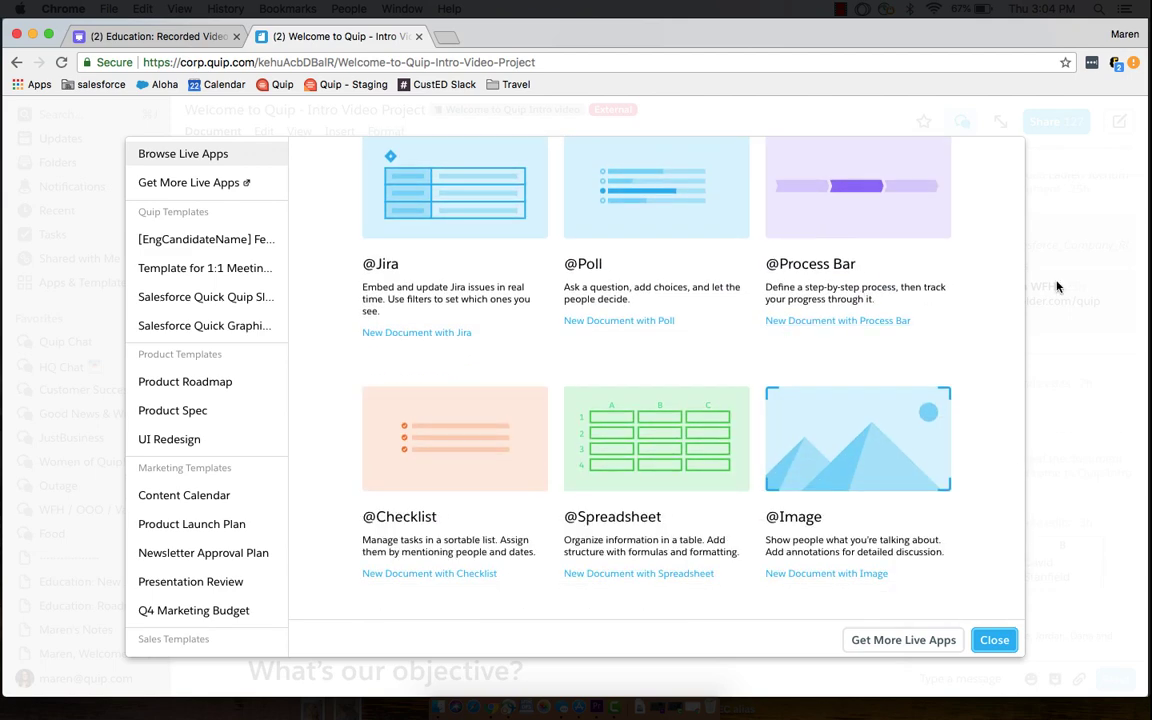
pyautogui.moveTo(1076, 288)
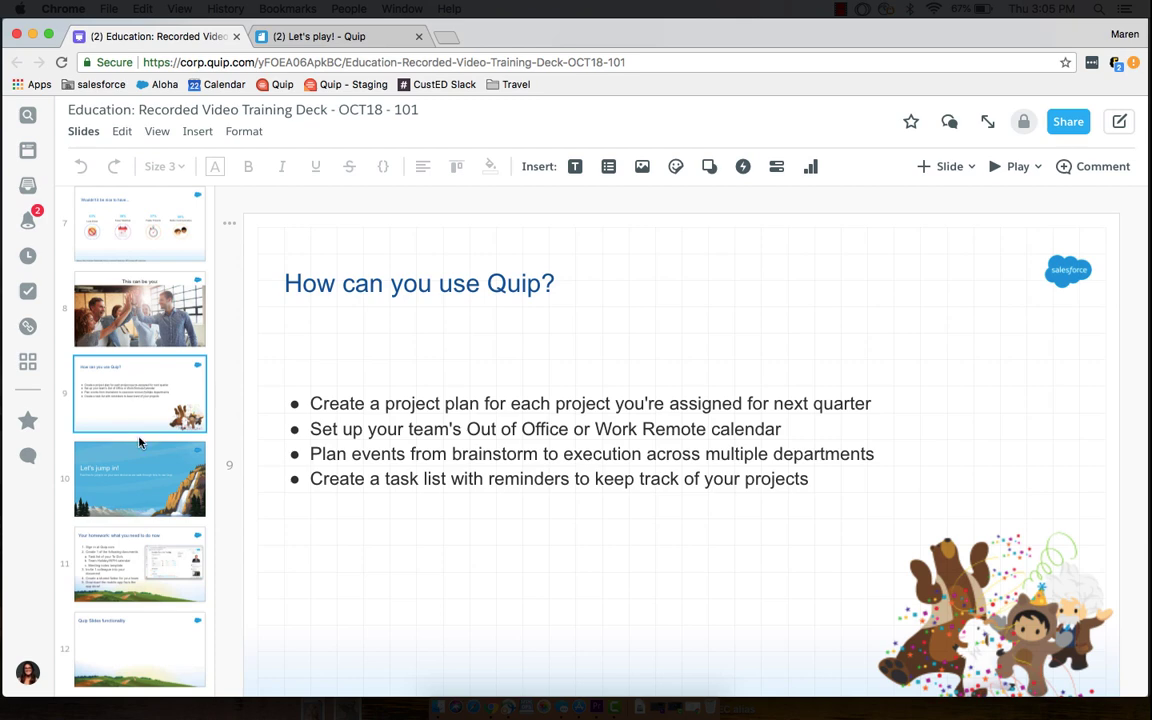
# Insert a homework poll on slide 11 with options Yes!, No and Not for the 101 training.
pyautogui.click(776, 166)
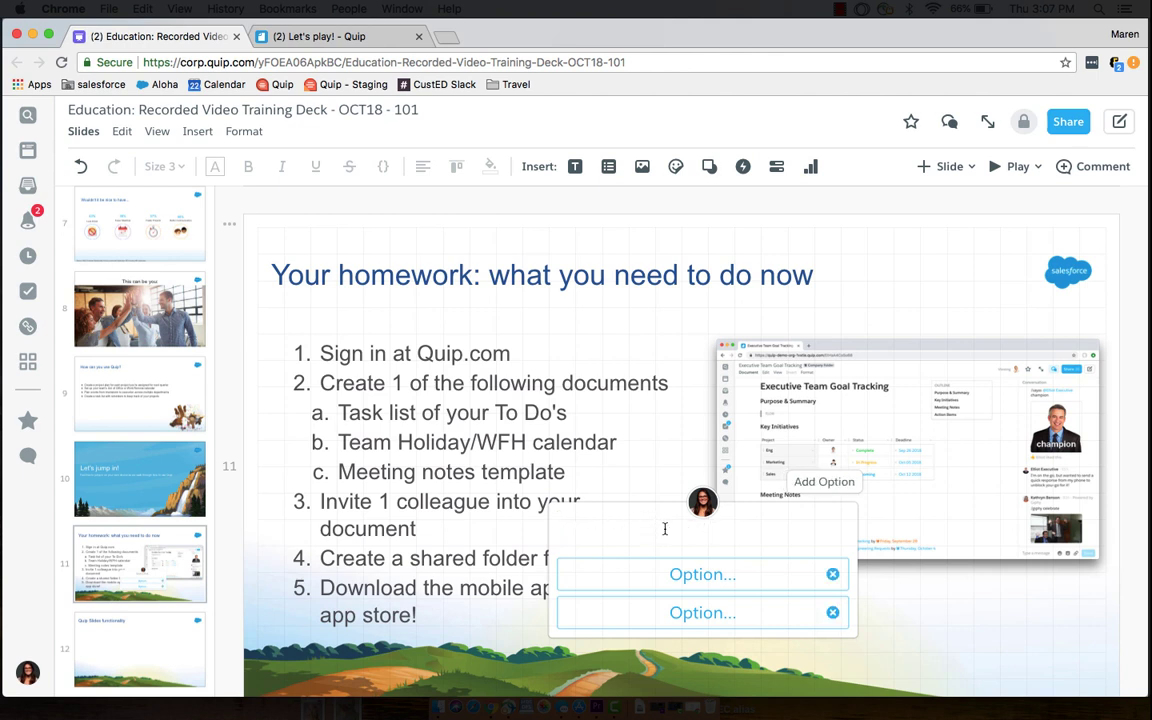
pyautogui.write('Do you think we should have')
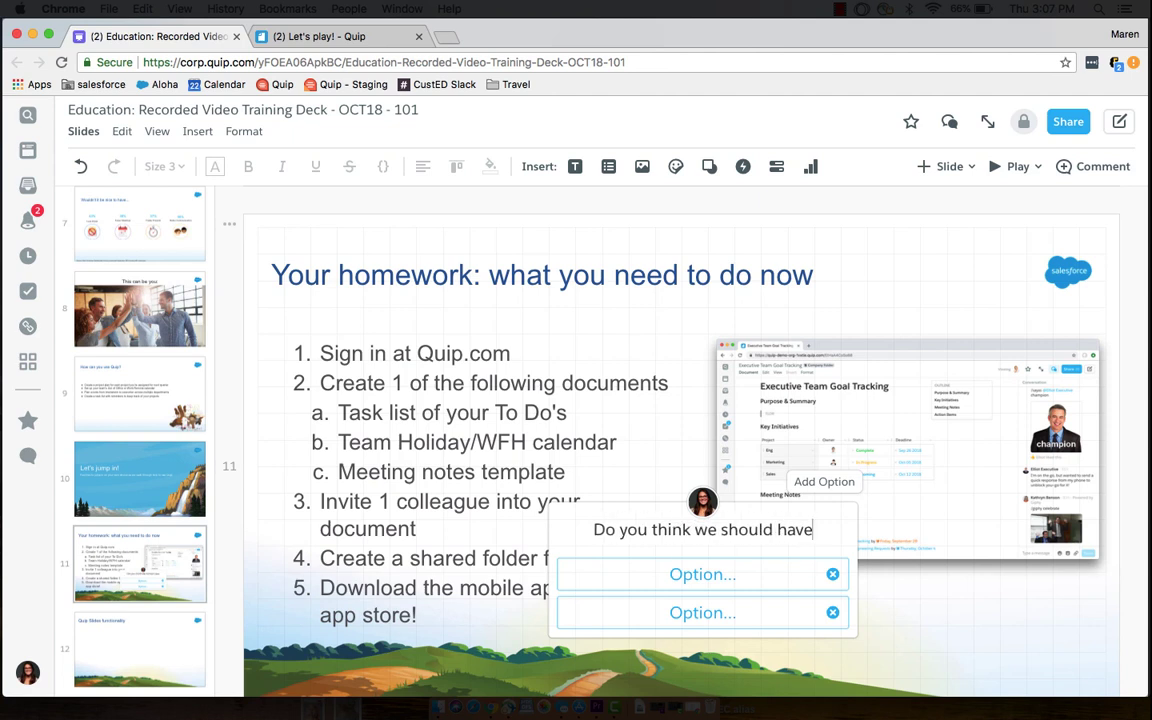
pyautogui.write('homeowkr?')
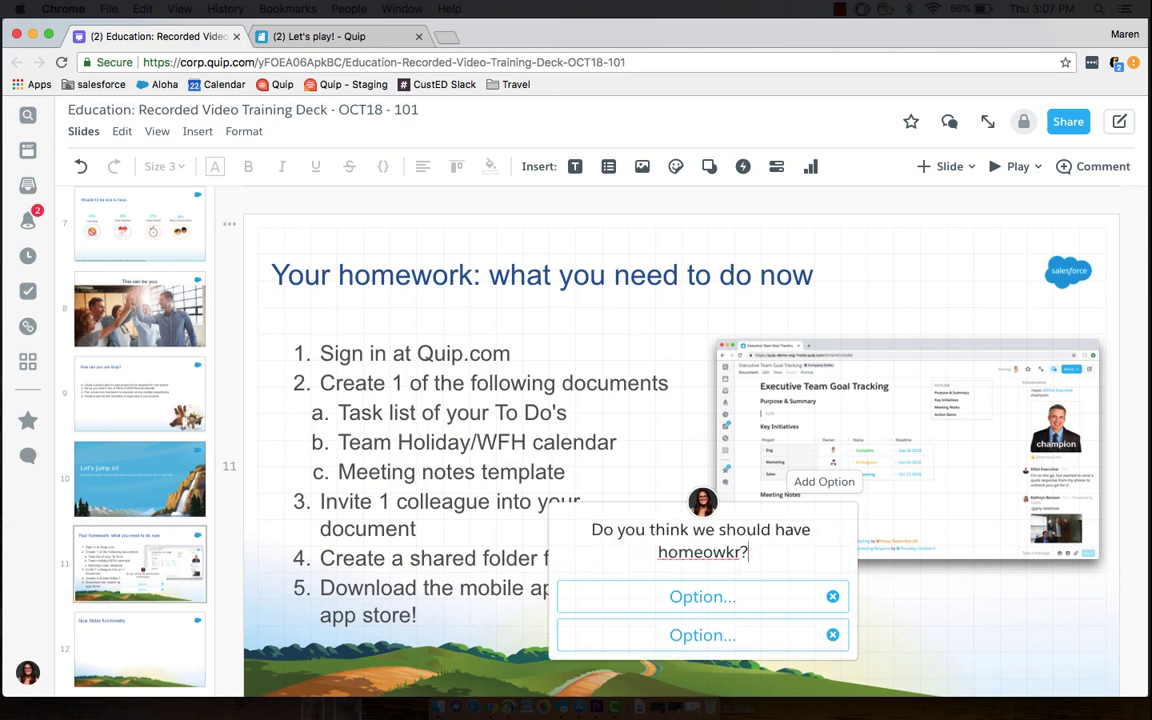
pyautogui.write('homework?')
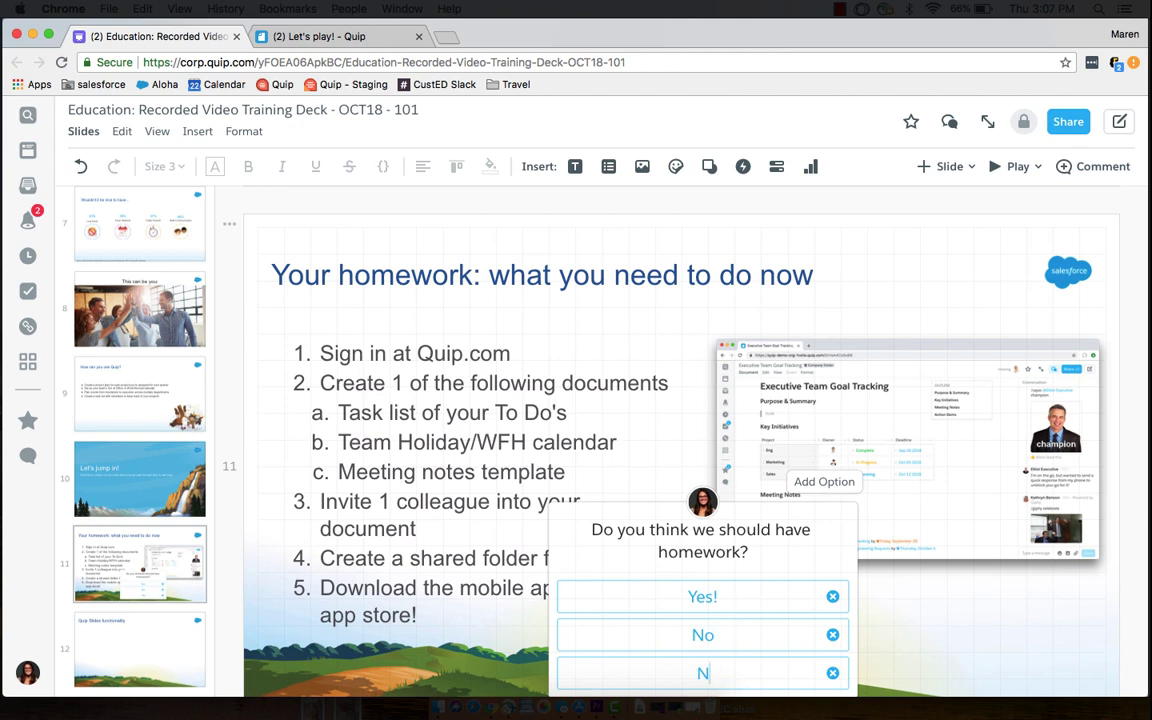
pyautogui.write('Not for the 101 training')
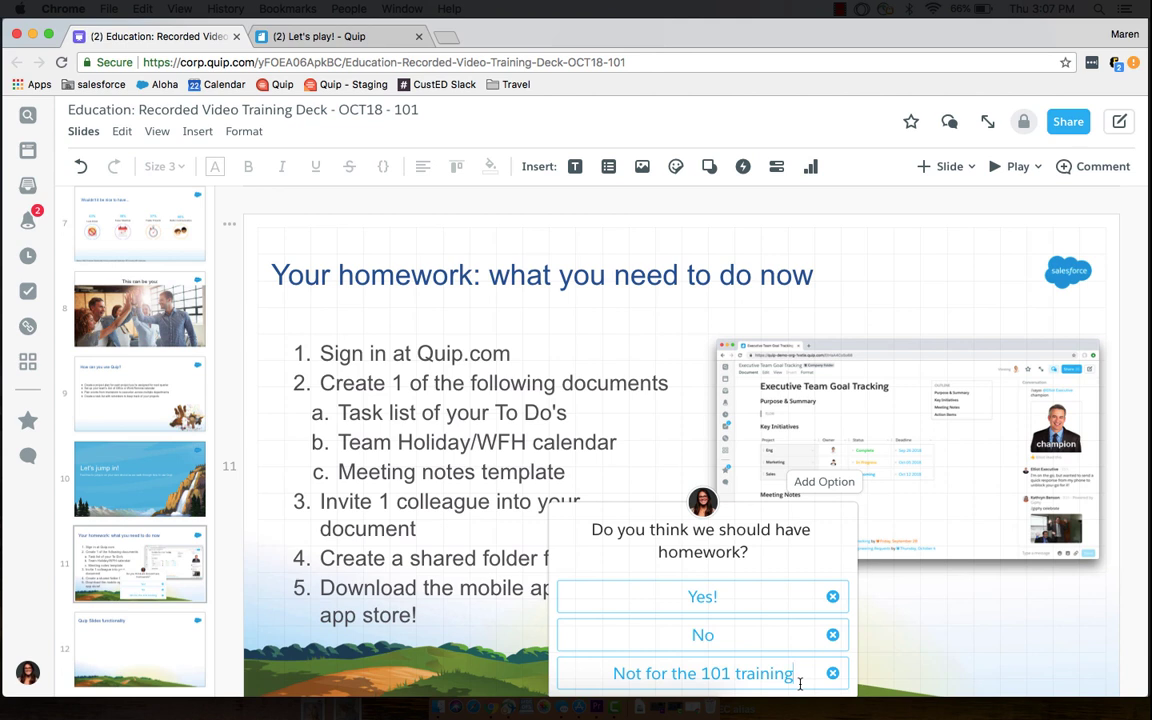
pyautogui.moveTo(642, 632)
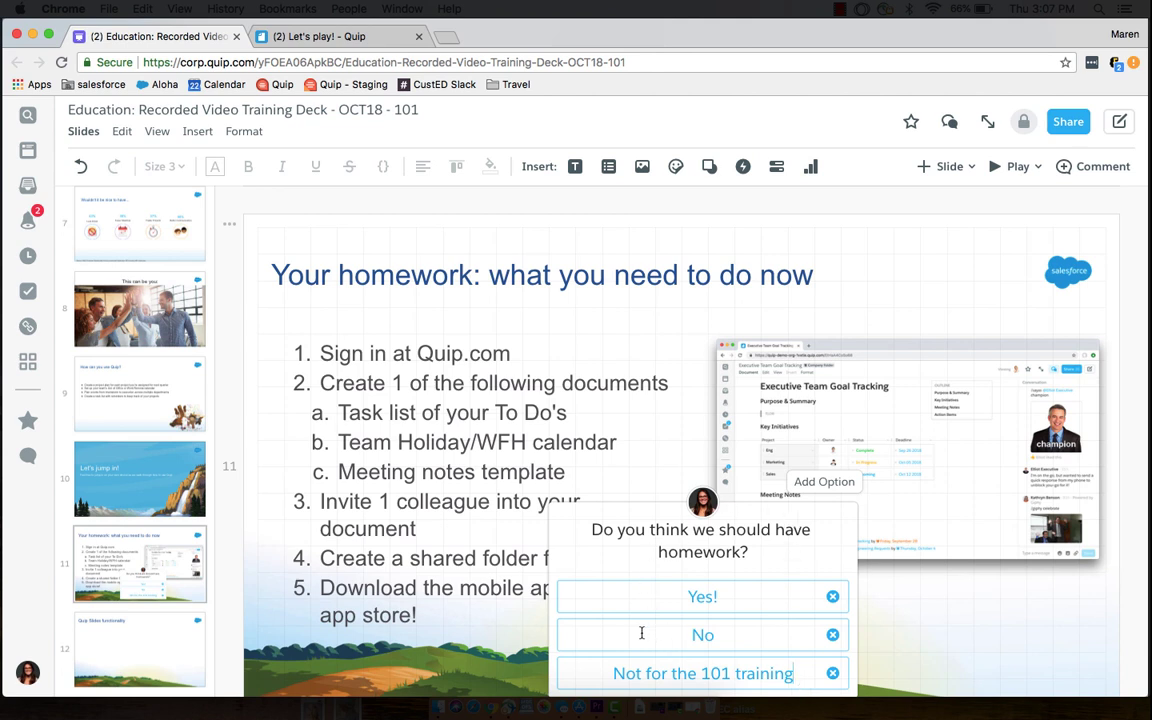
pyautogui.moveTo(704, 536)
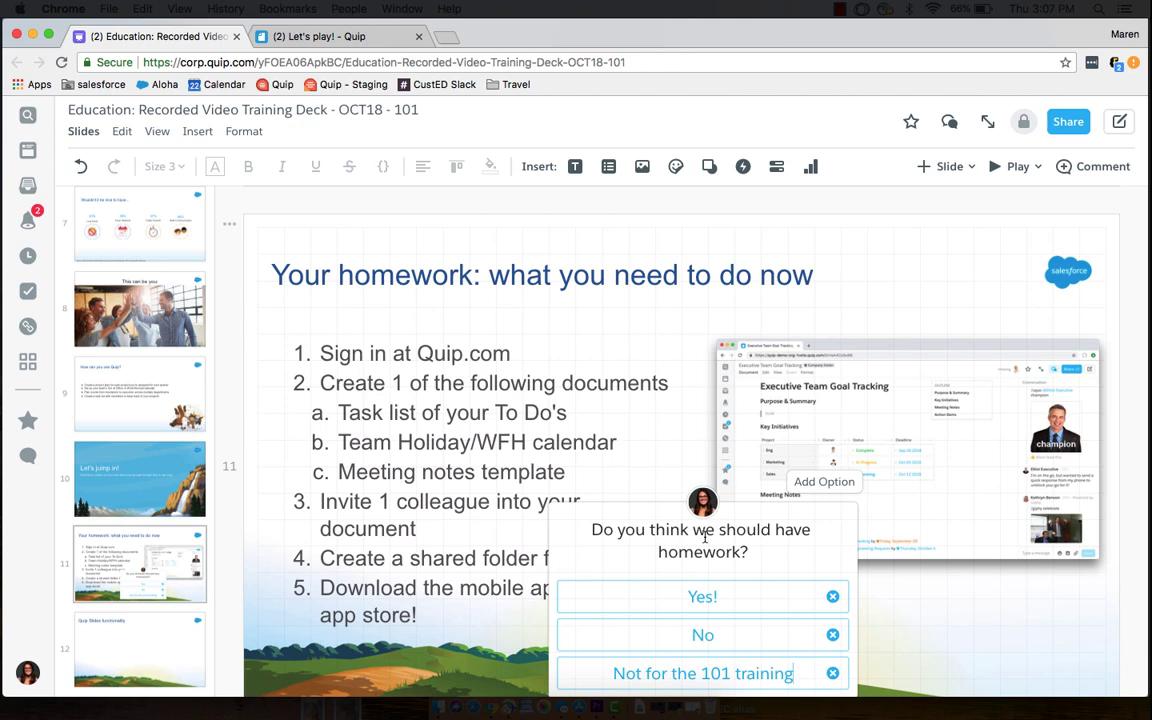
pyautogui.moveTo(832, 672)
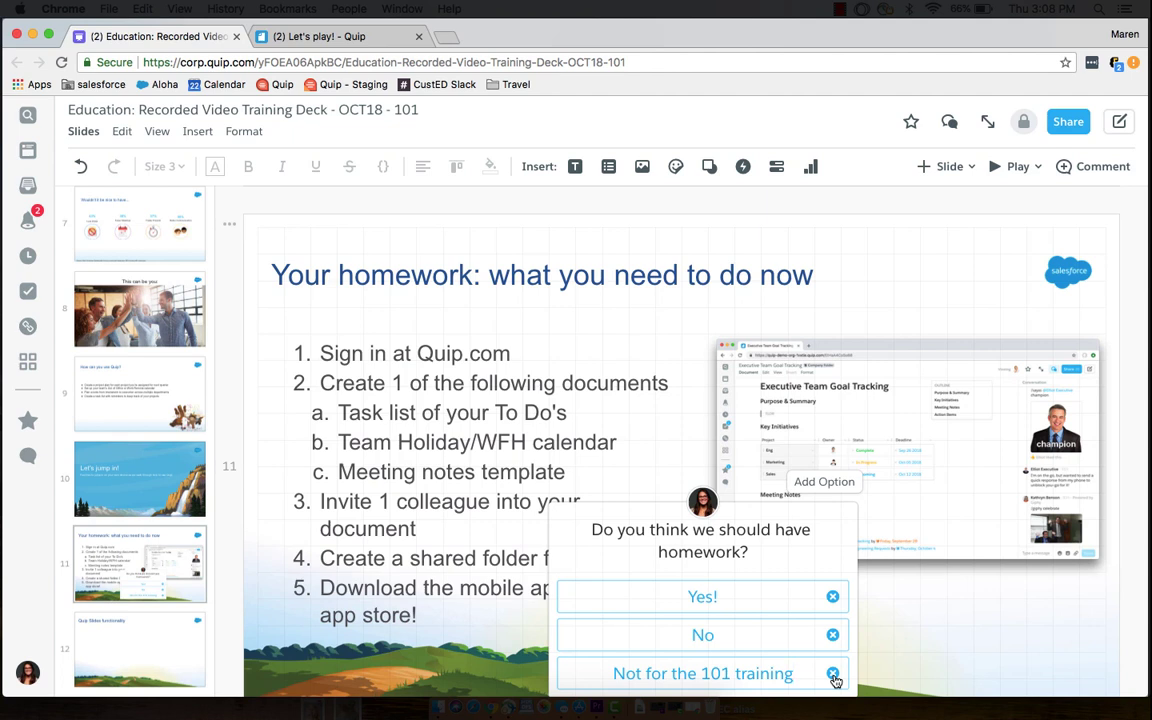
pyautogui.moveTo(848, 306)
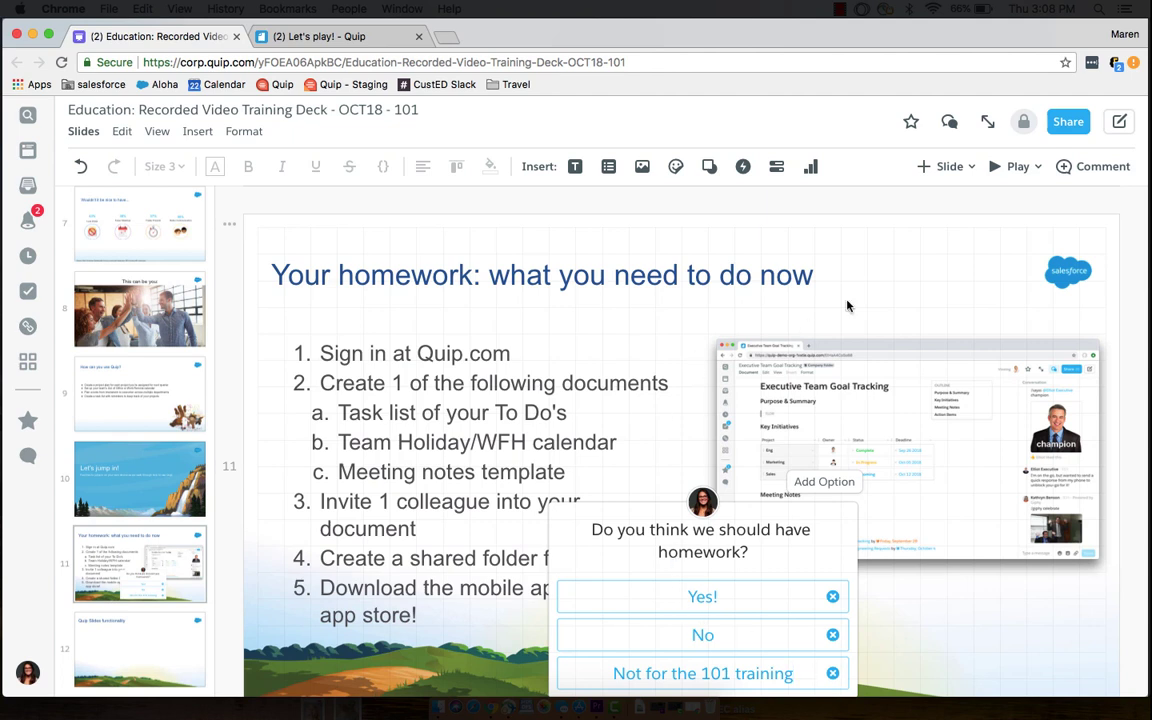
pyautogui.click(540, 276)
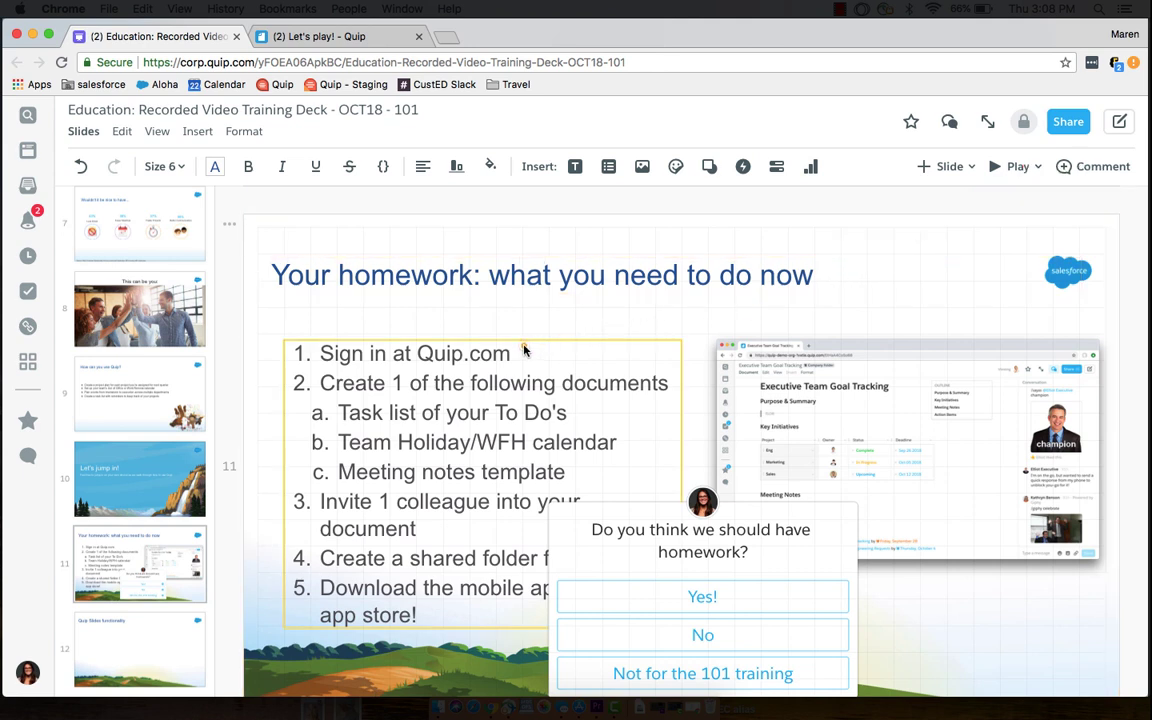
# Comment on the homework slide that the image should maybe be a better screenshot.
pyautogui.click(708, 340)
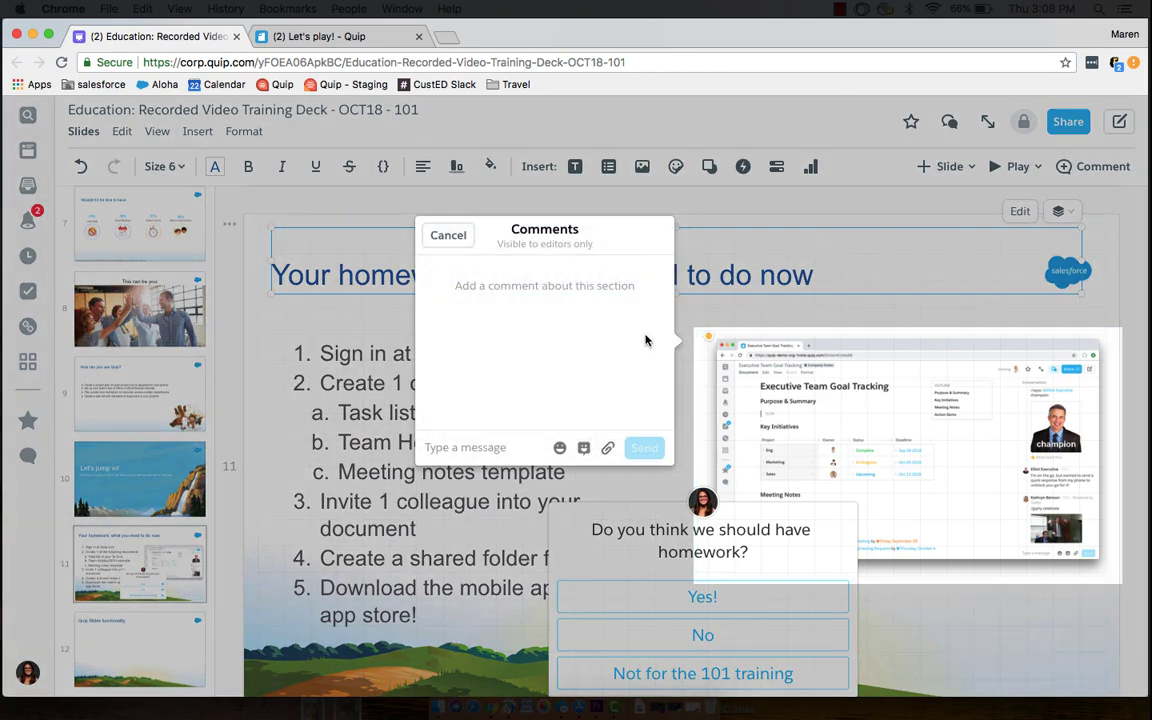
pyautogui.write('Not sure about this image- maybe a')
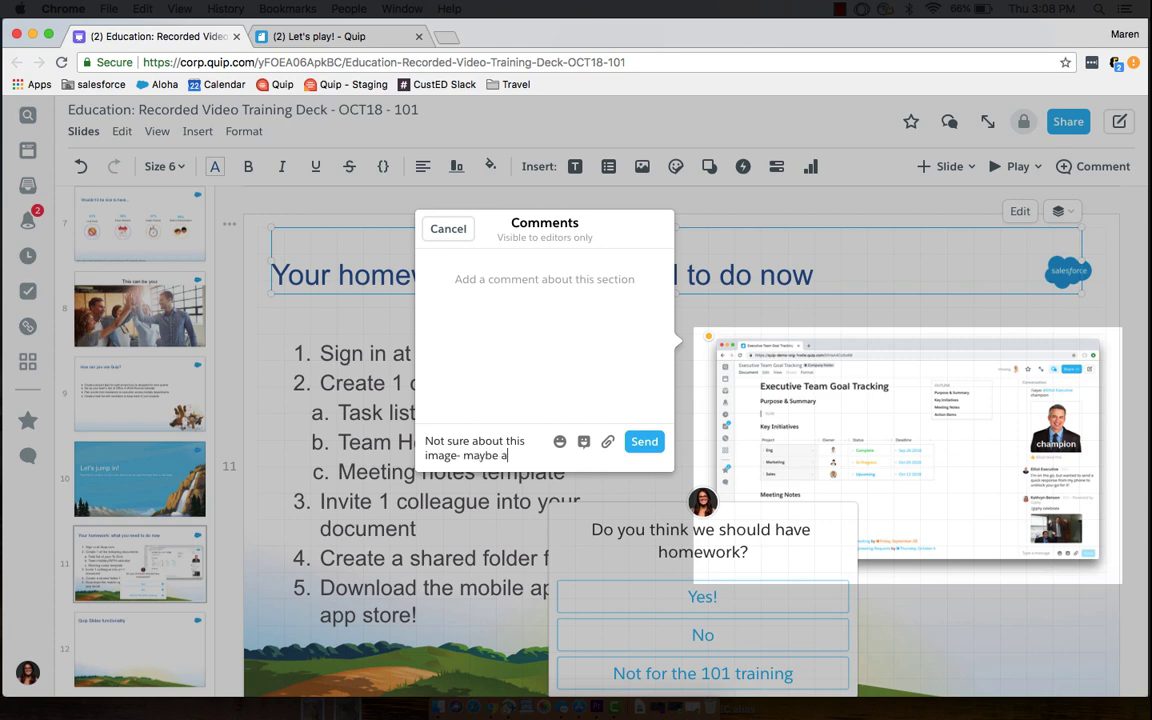
pyautogui.write('better s')
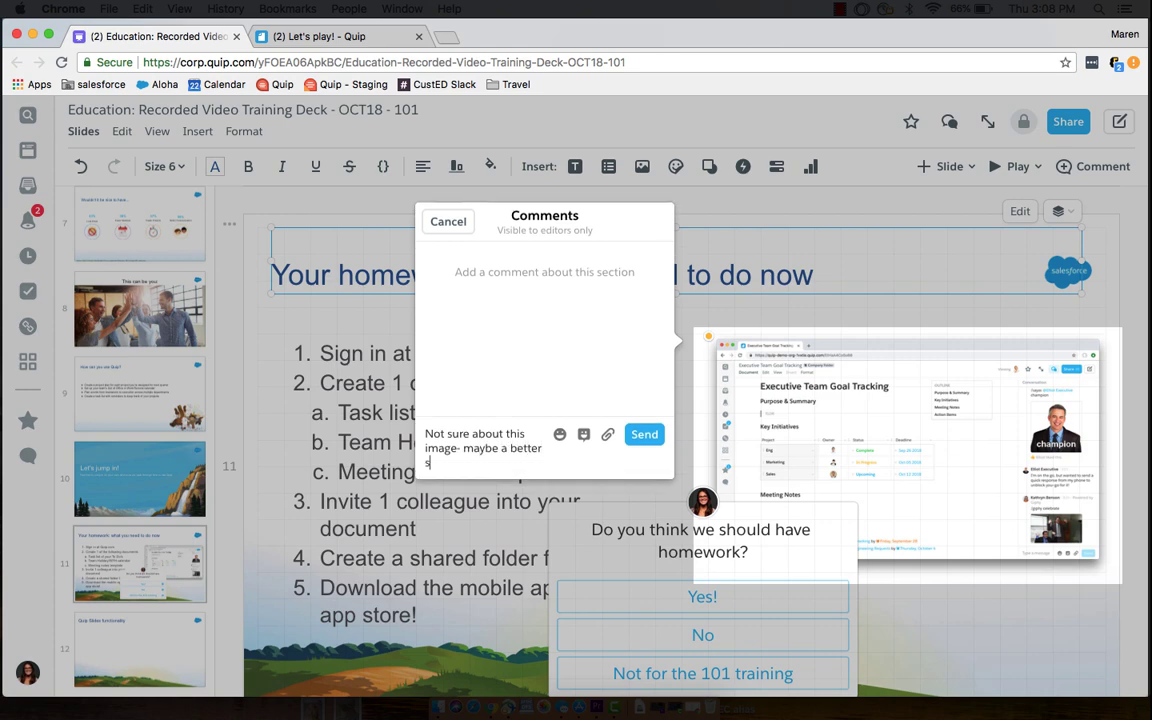
pyautogui.write('creenshot')
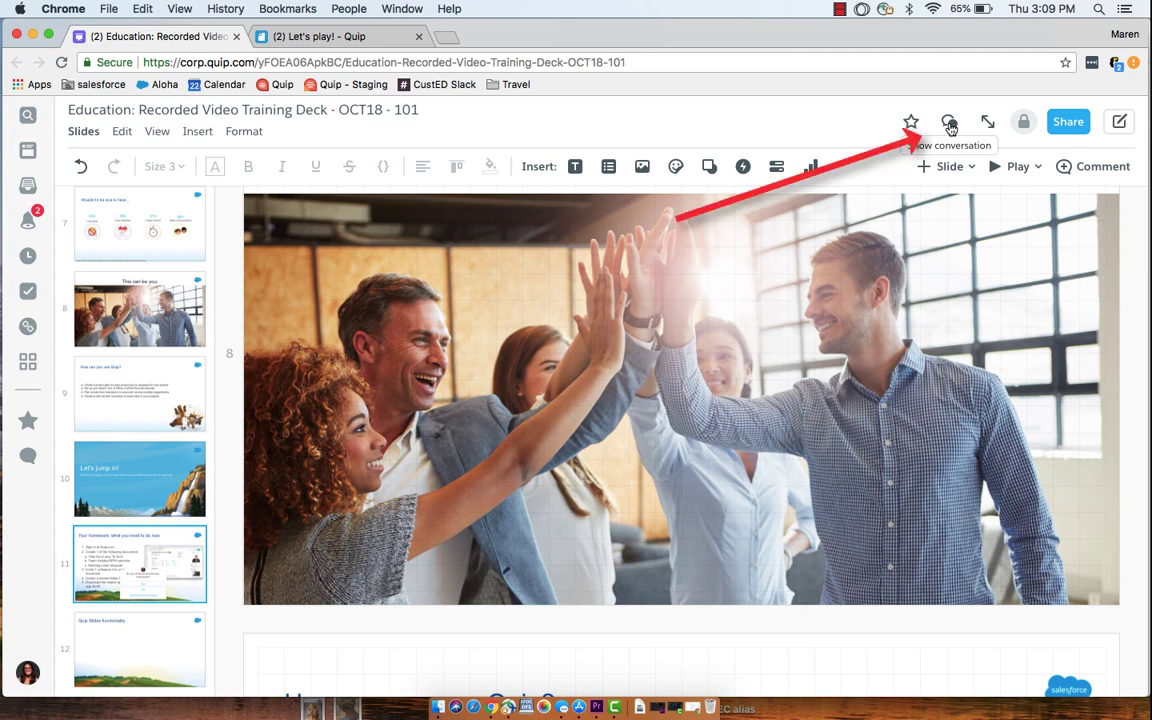
# Check the deck's reader Insights, then return to the Conversation feed to message a colleague.
pyautogui.click(948, 122)
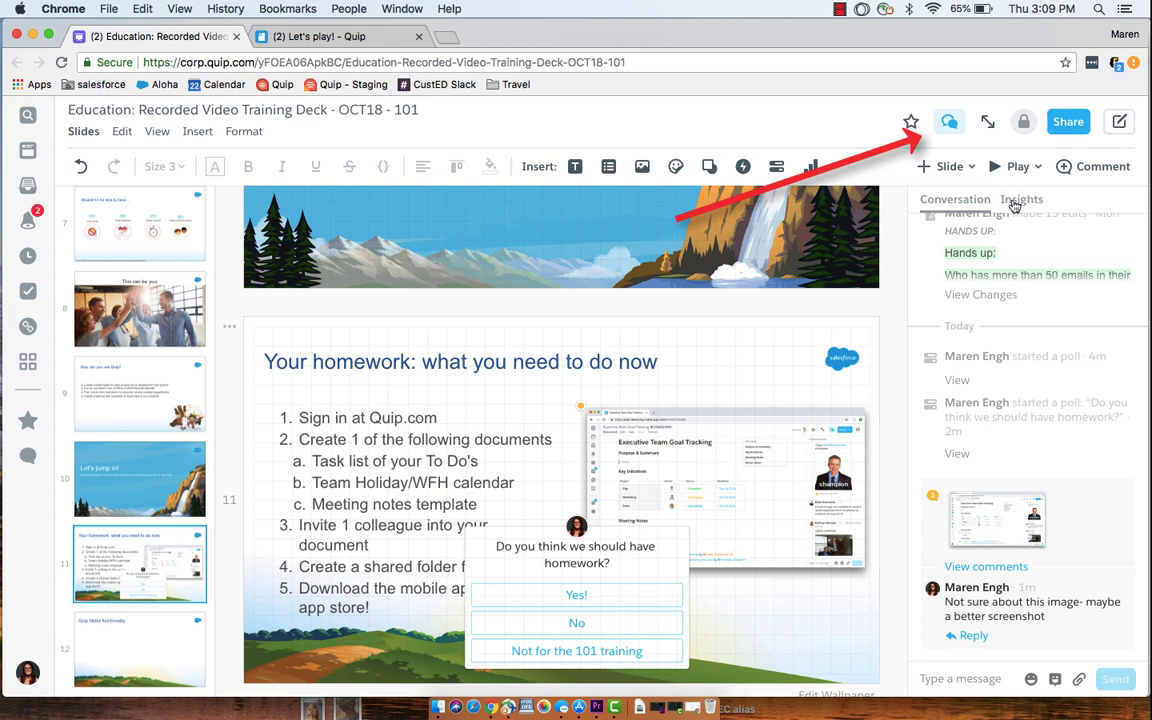
pyautogui.click(1022, 200)
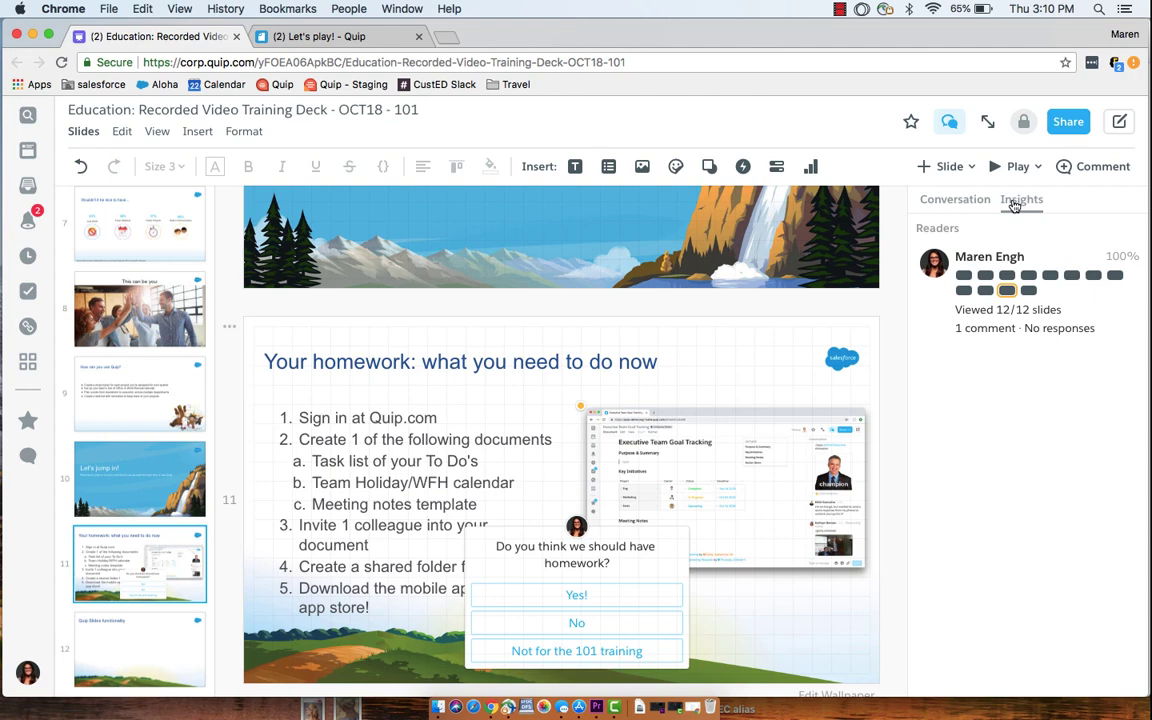
pyautogui.click(954, 200)
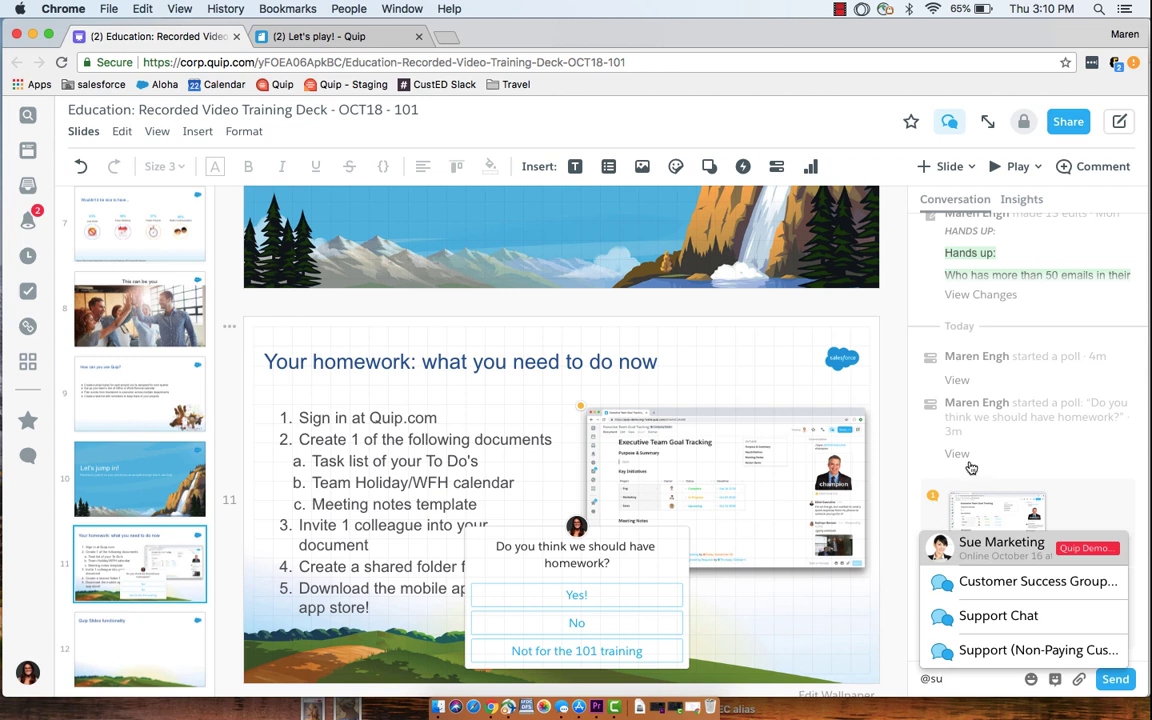
pyautogui.moveTo(980, 462)
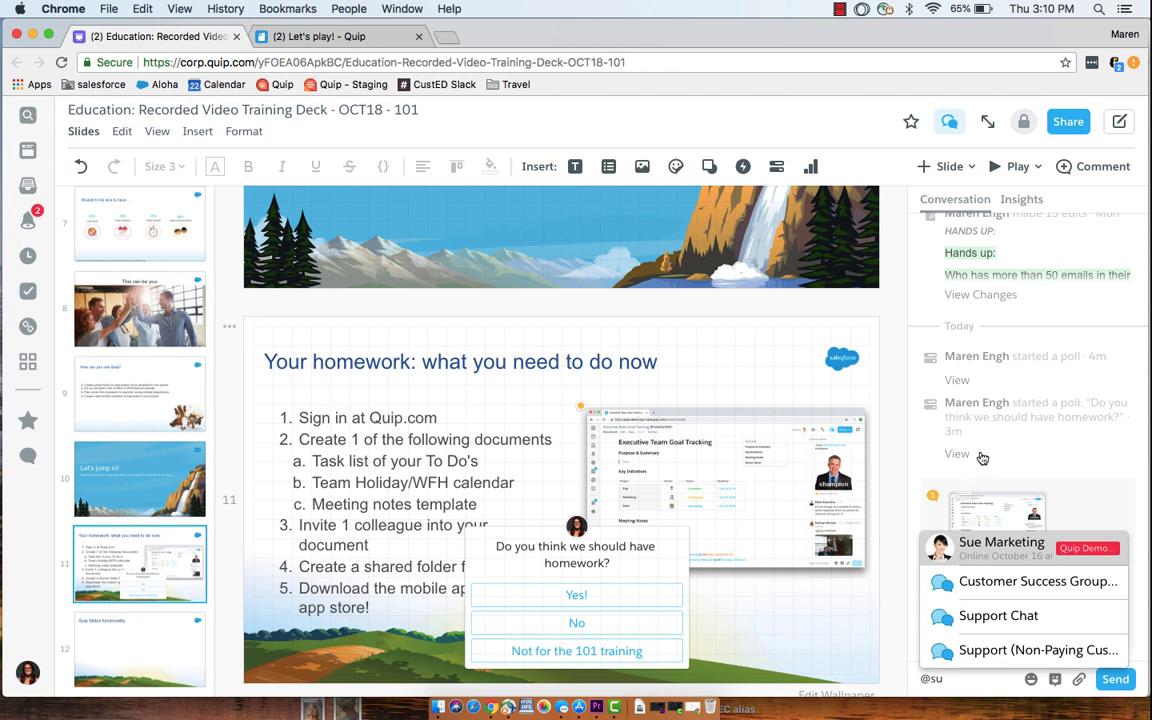